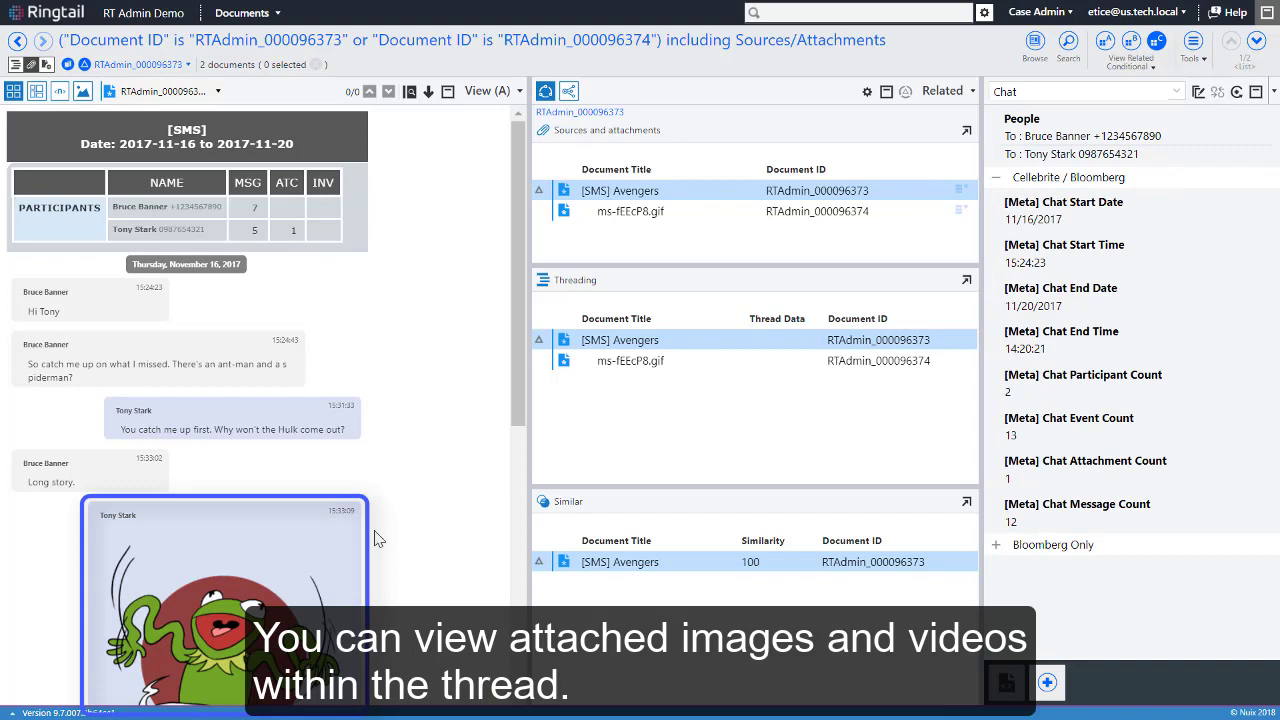
View the chat attachment, then emphasize Bruce Banner's content and only the thread messages
click(630, 212)
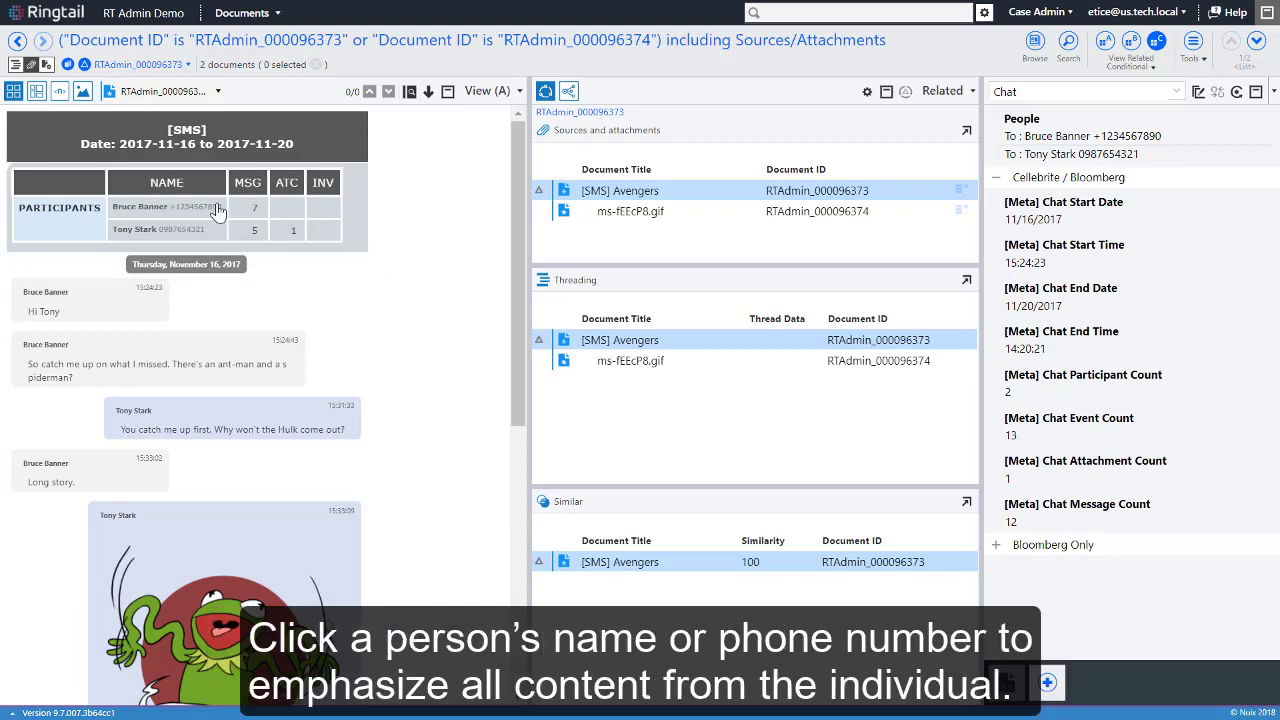
click(140, 206)
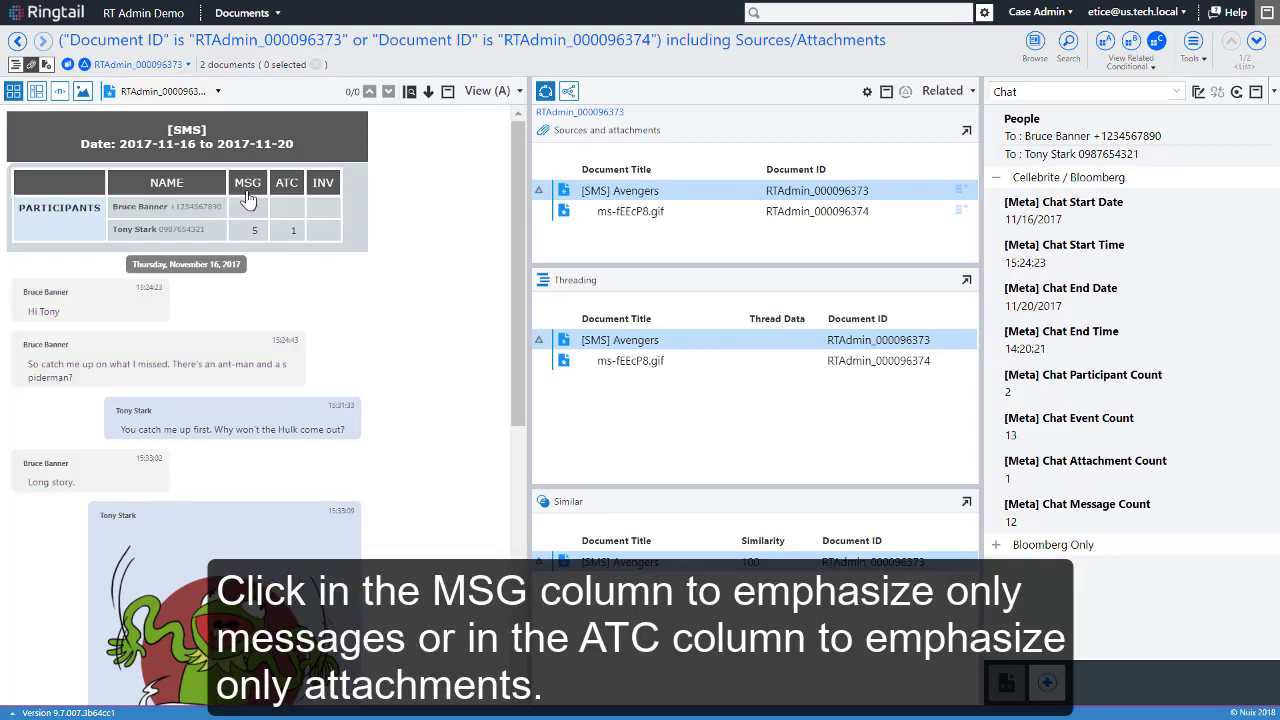
click(248, 184)
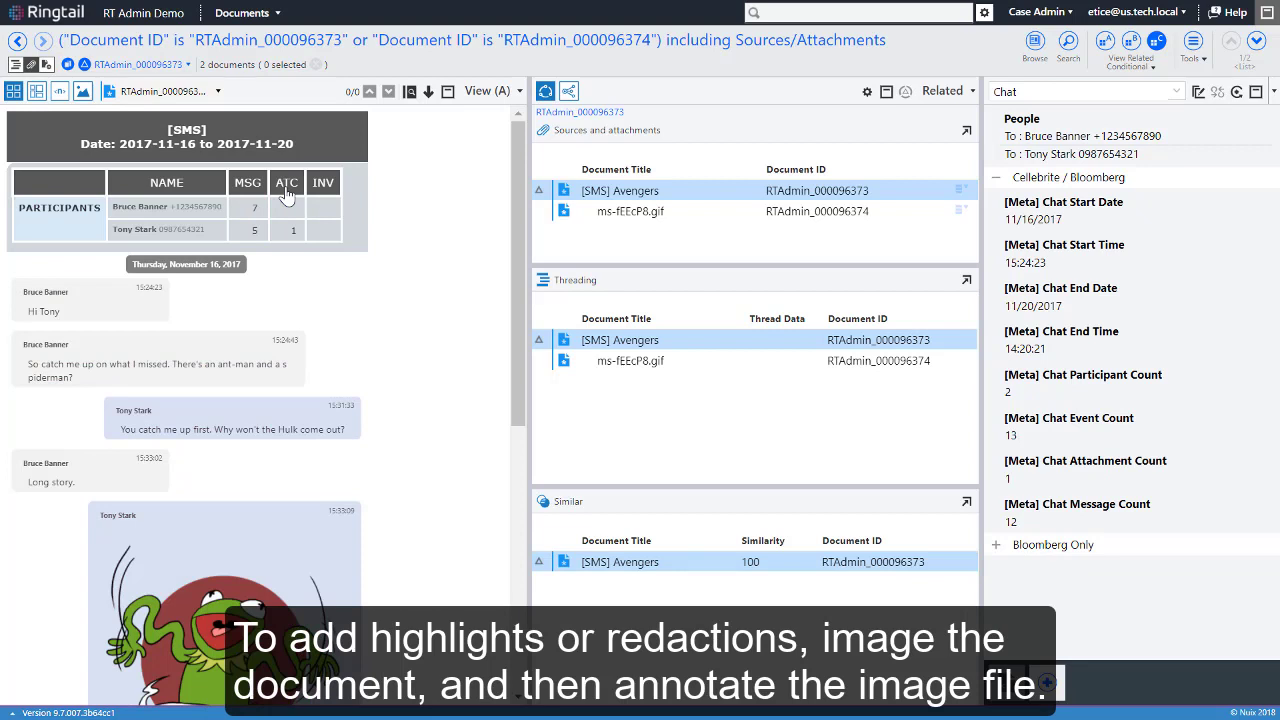
mouse_move(84, 92)
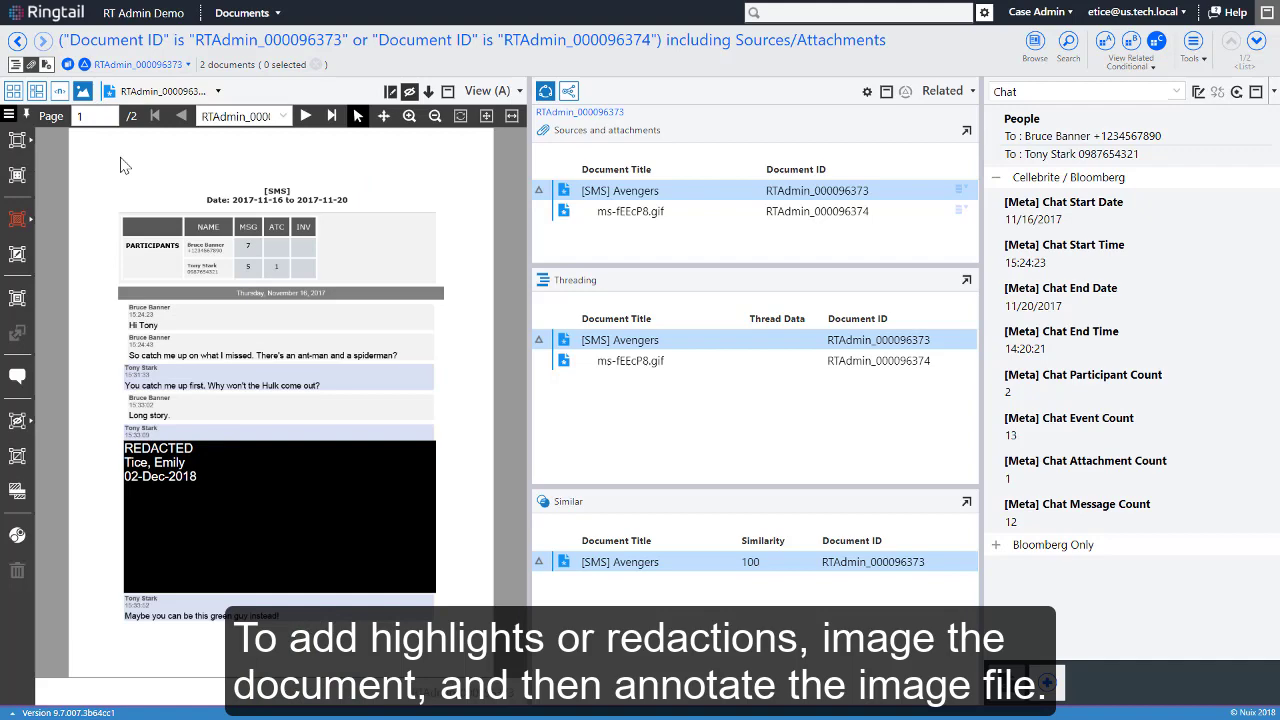
Go to Manage Documents, allow a duplicate export name, then close the Add export panel
click(242, 12)
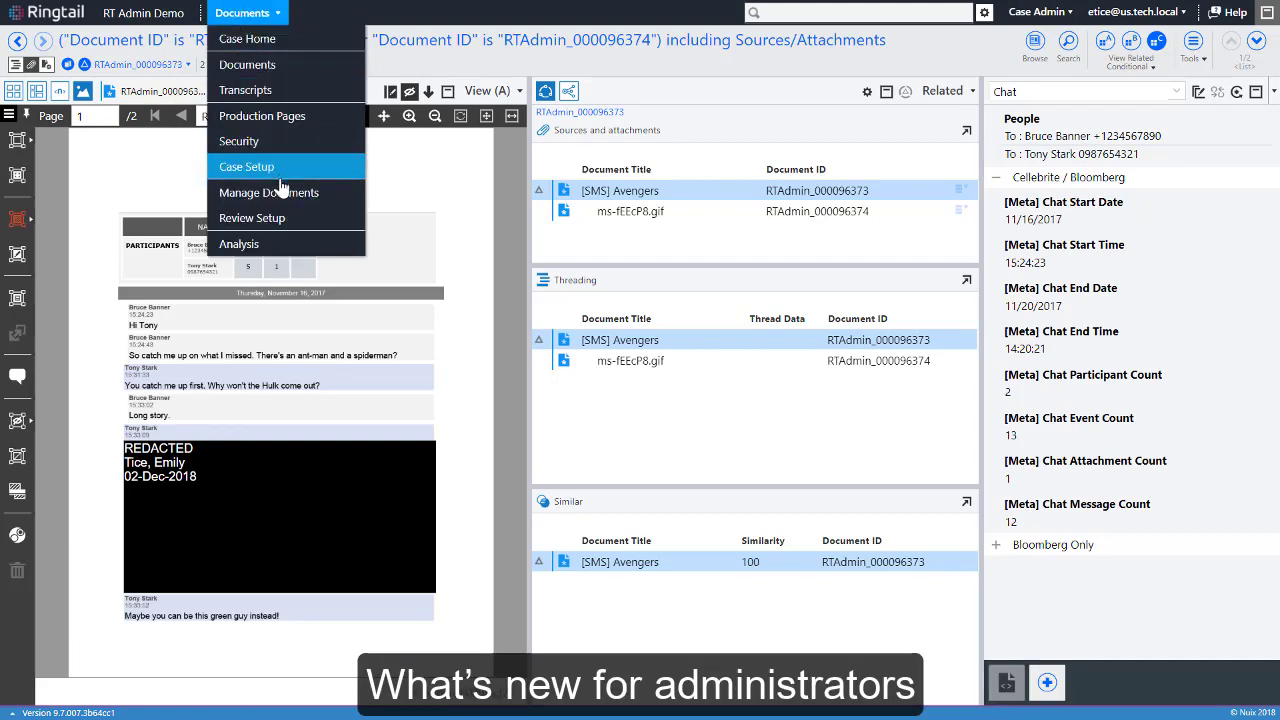
click(268, 192)
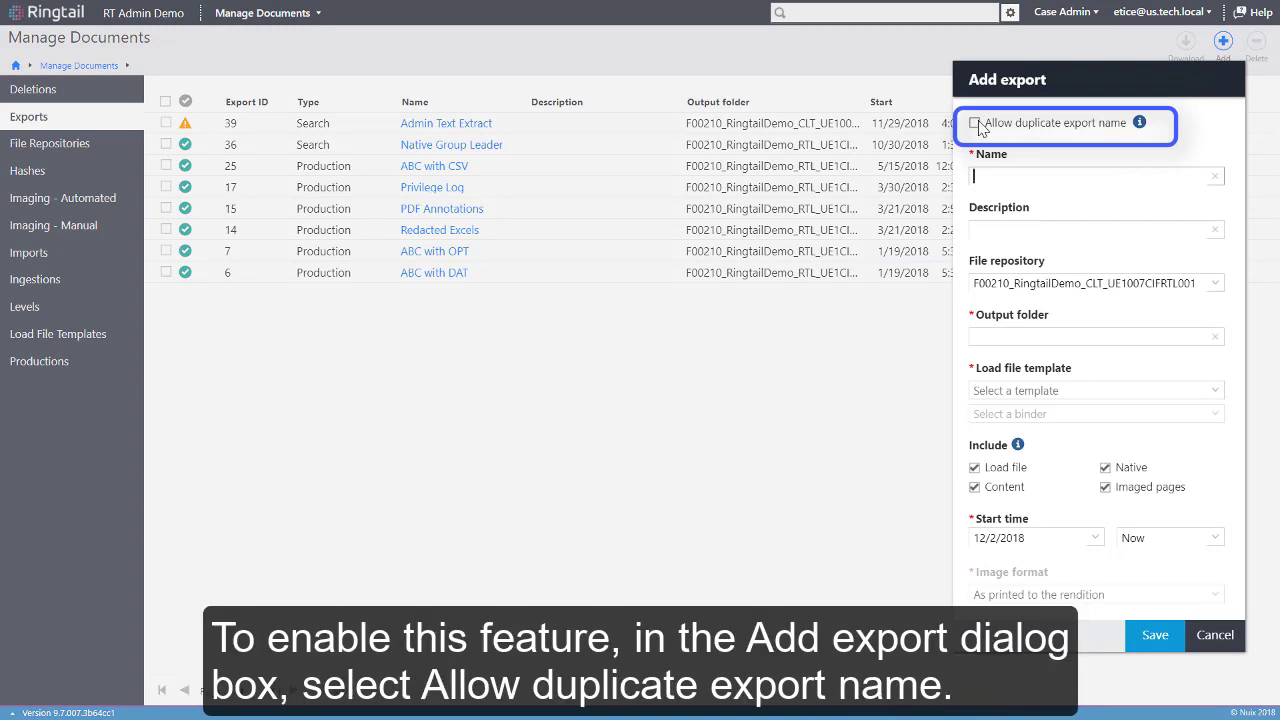
click(974, 122)
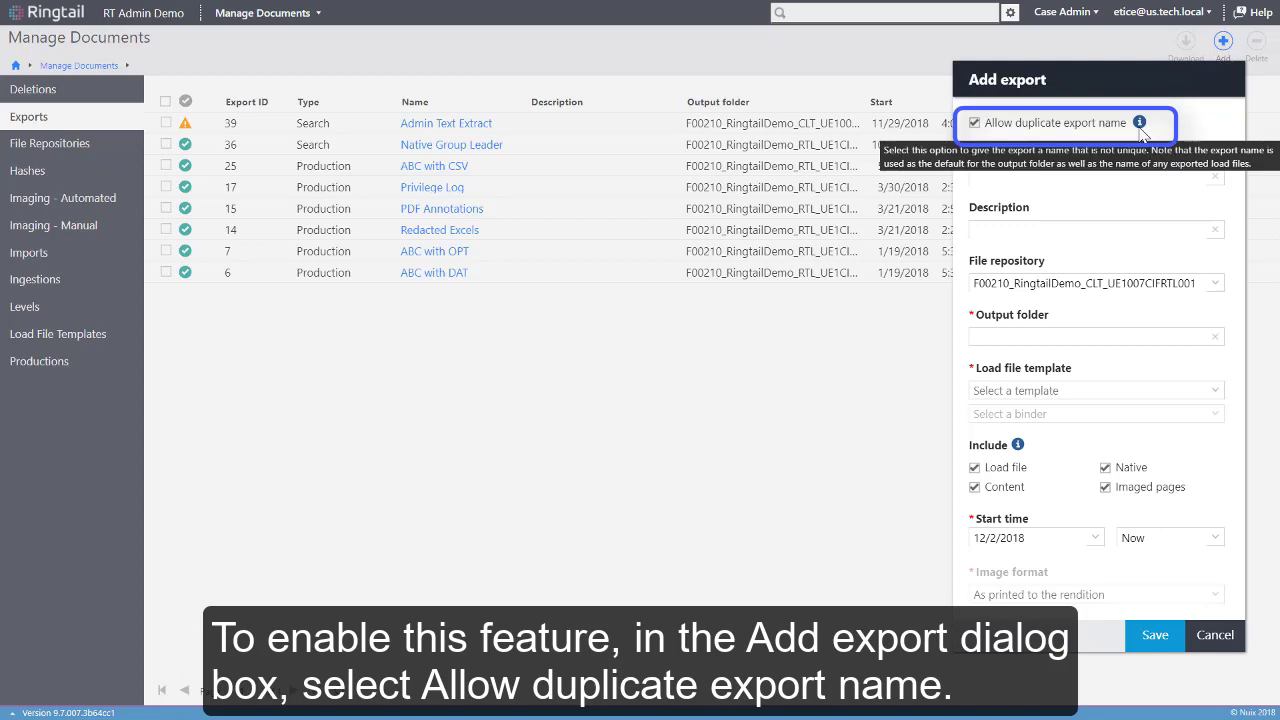
mouse_move(1198, 292)
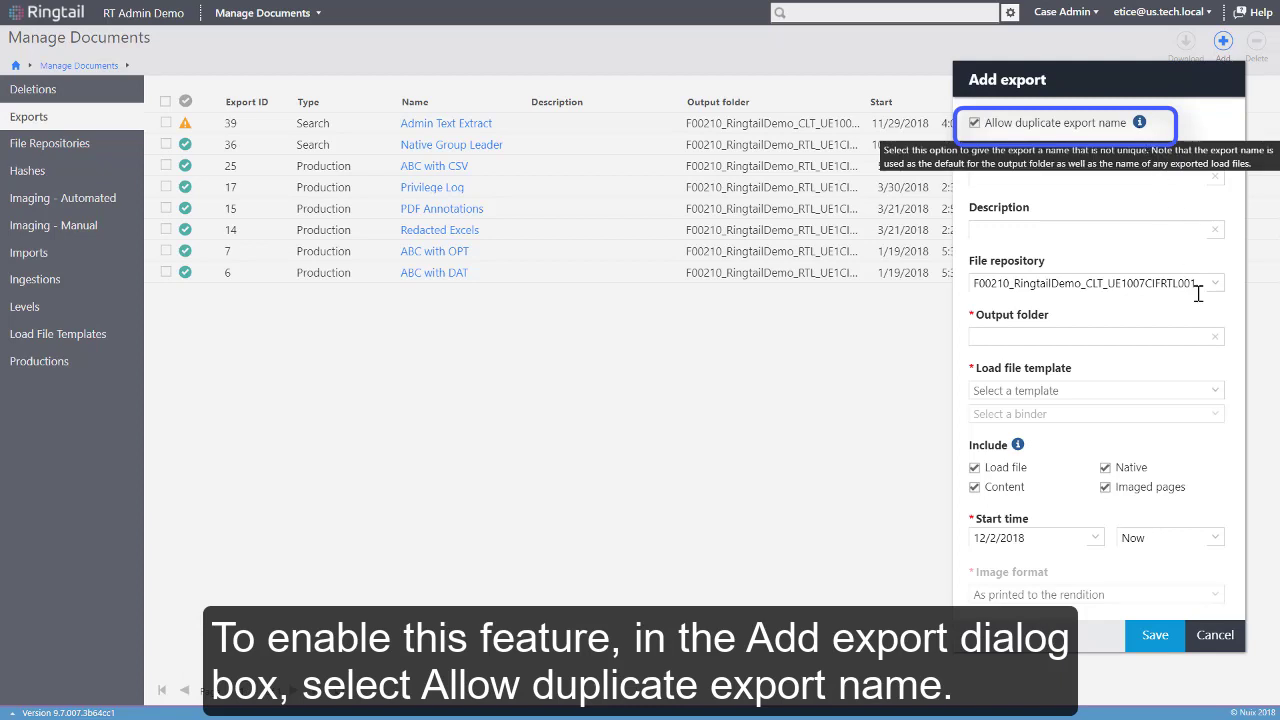
click(1214, 636)
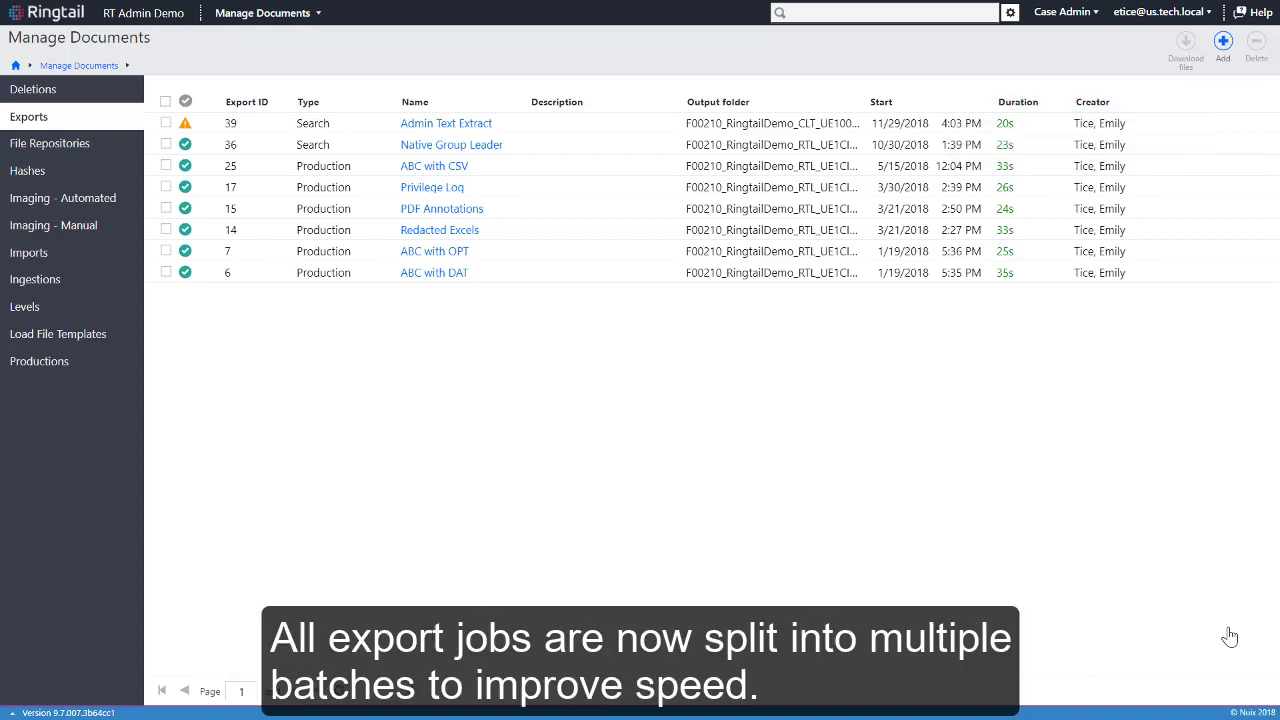
mouse_move(1190, 624)
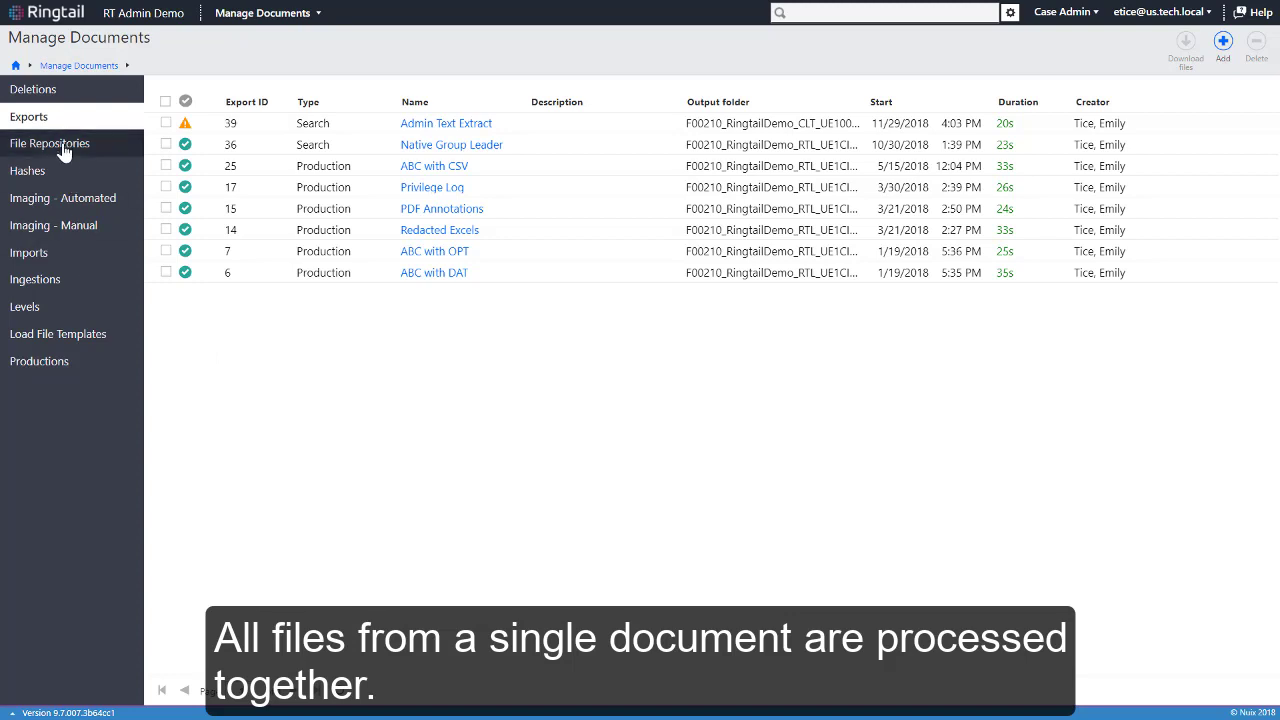
Show File Repositories and select the zExamples images folder for archiving
click(48, 144)
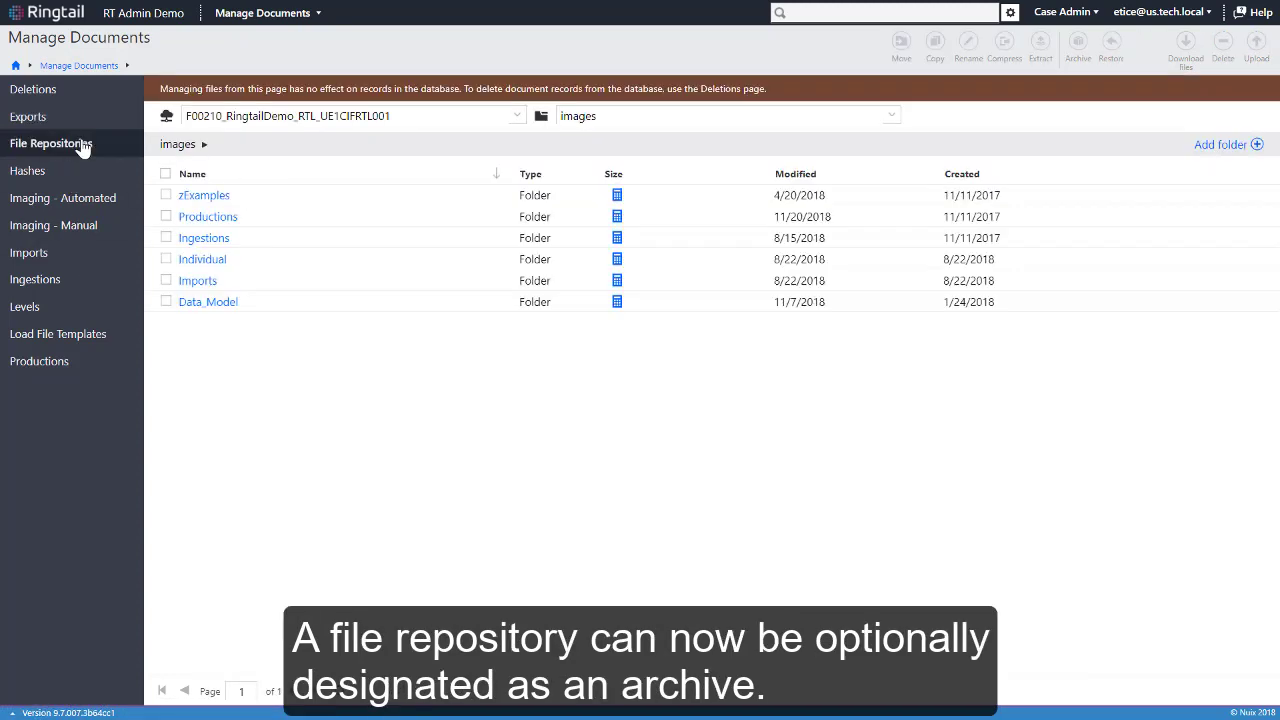
mouse_move(304, 152)
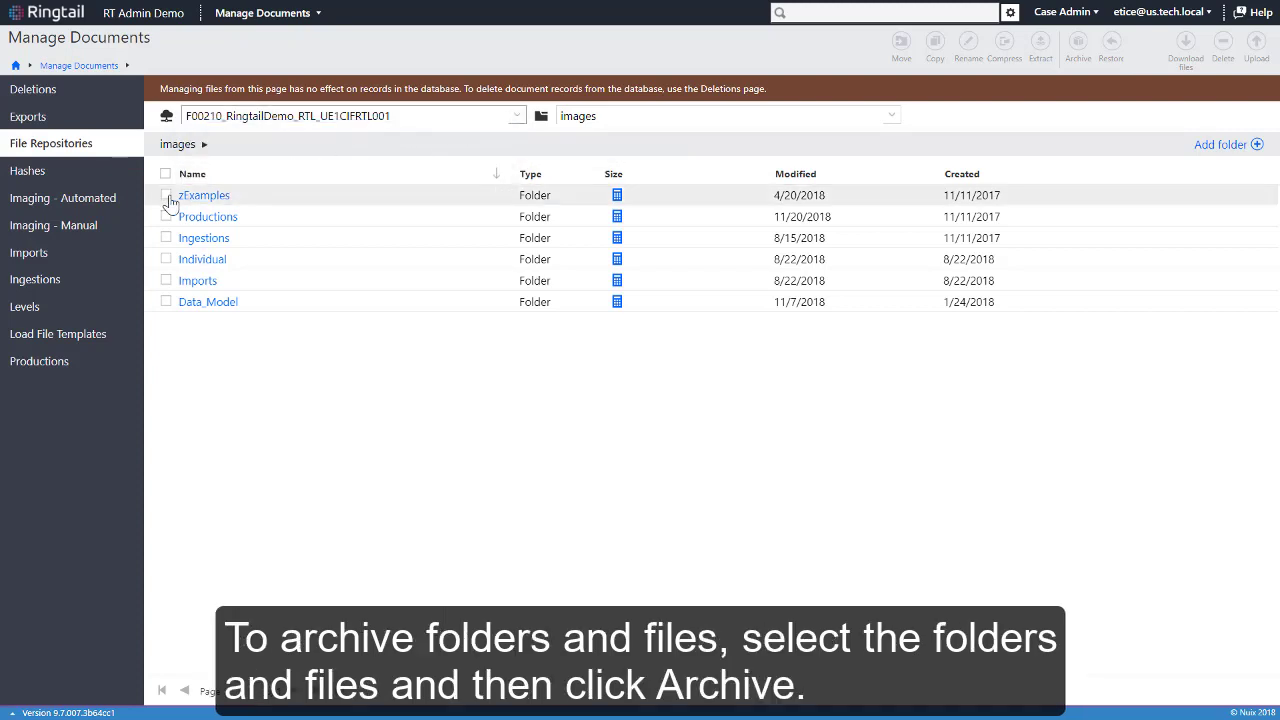
click(166, 196)
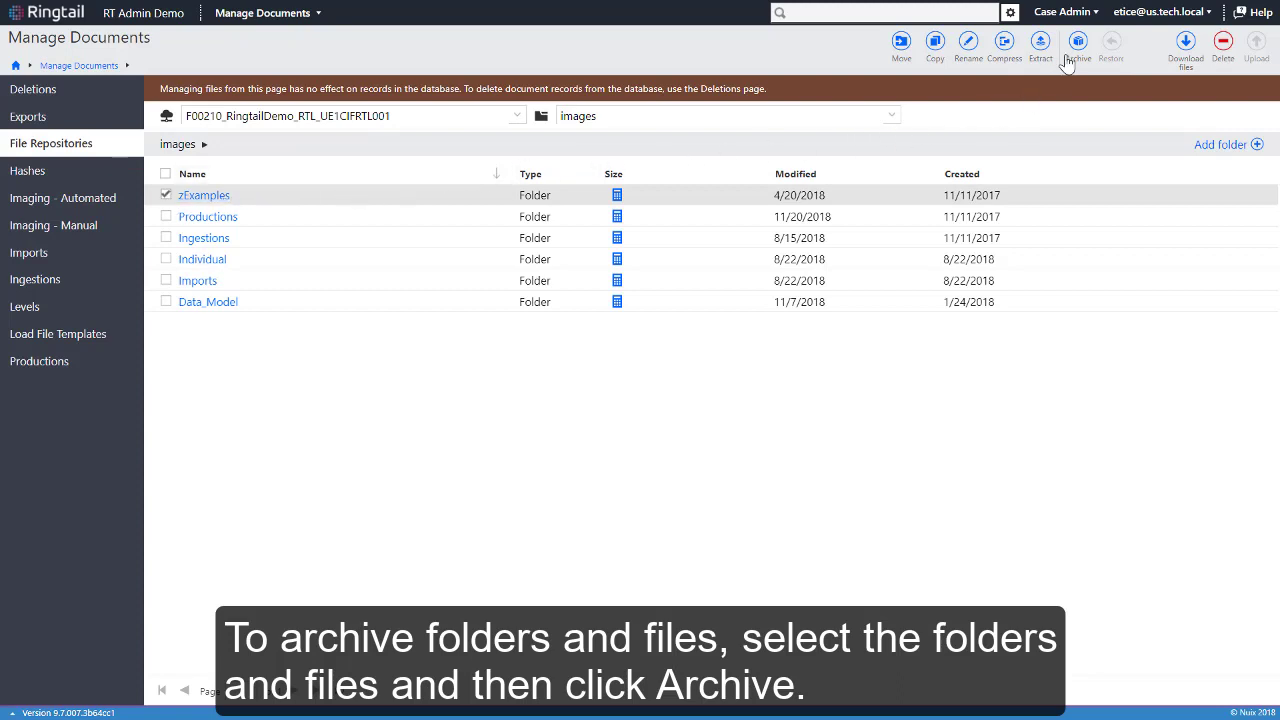
Archive the zExamples folder with the comment 'example docs'
click(1078, 42)
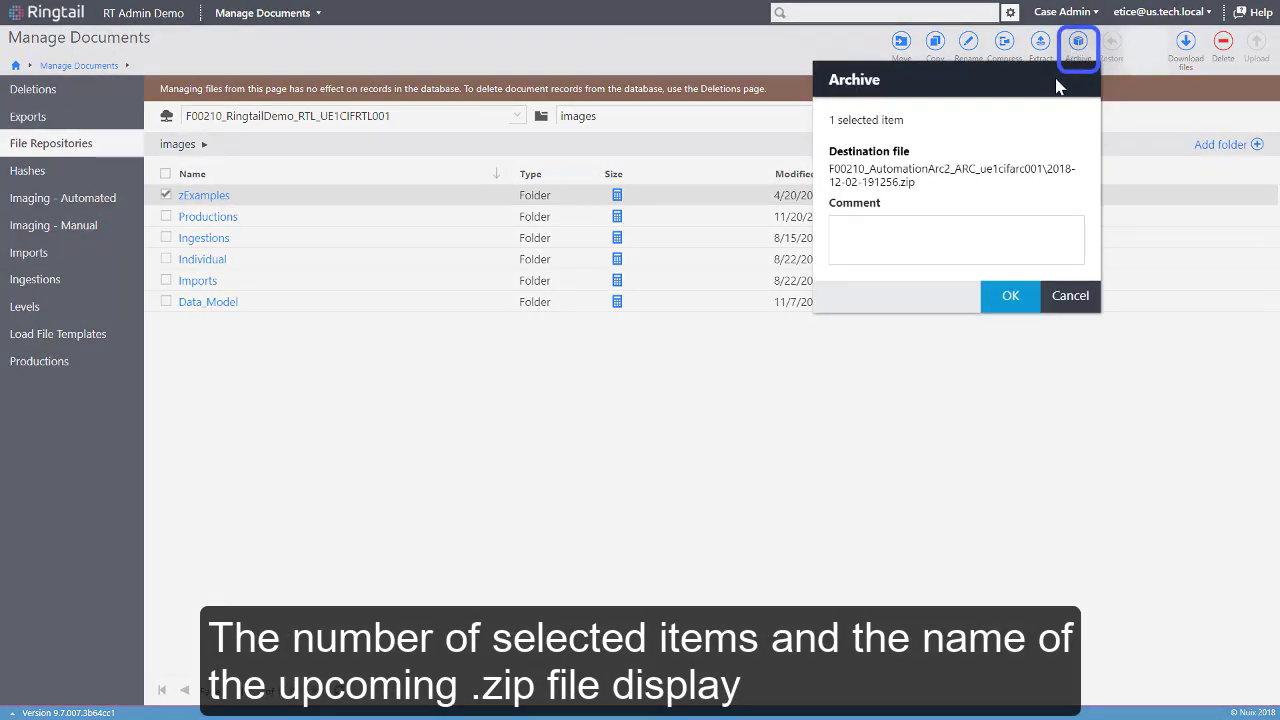
mouse_move(1008, 128)
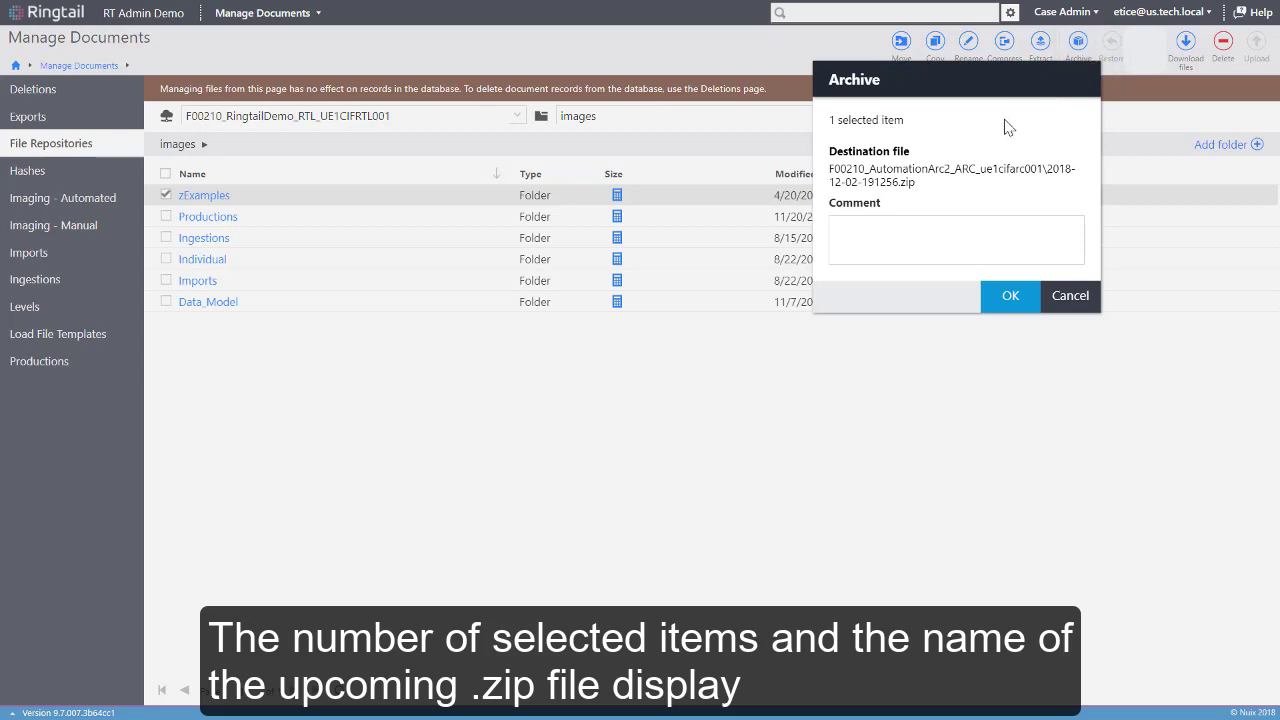
text(example docs)
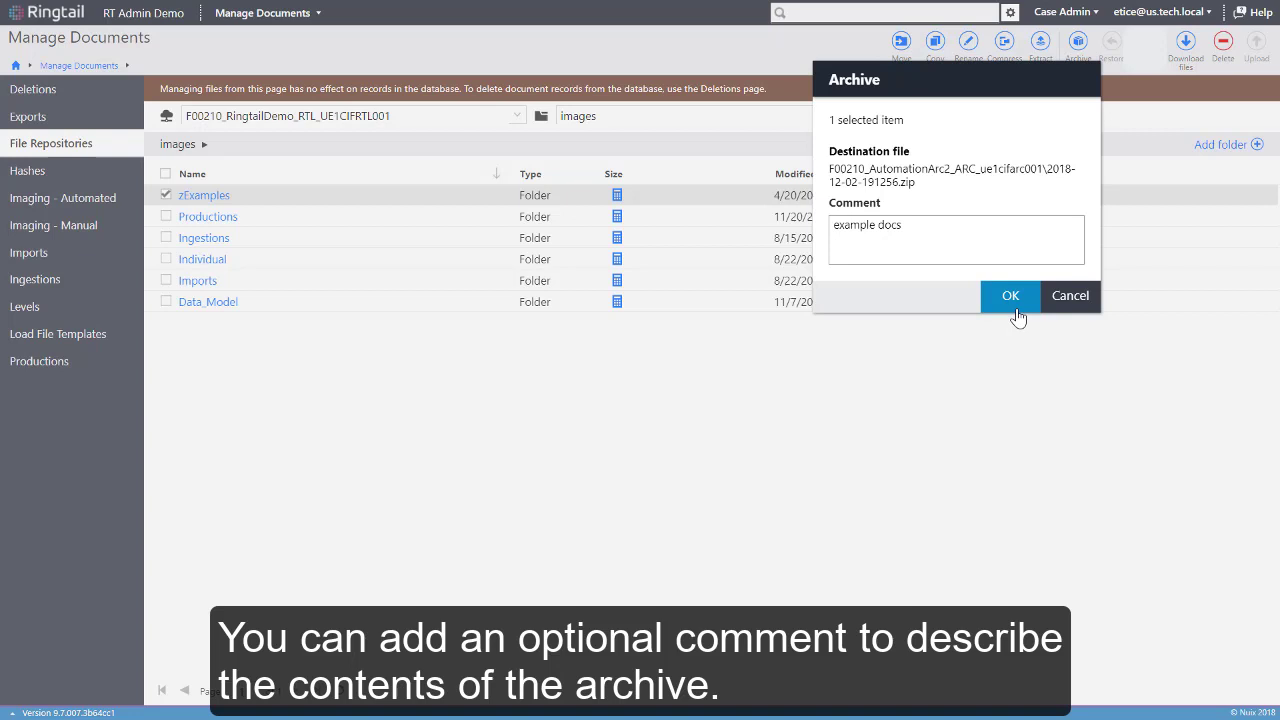
click(1008, 296)
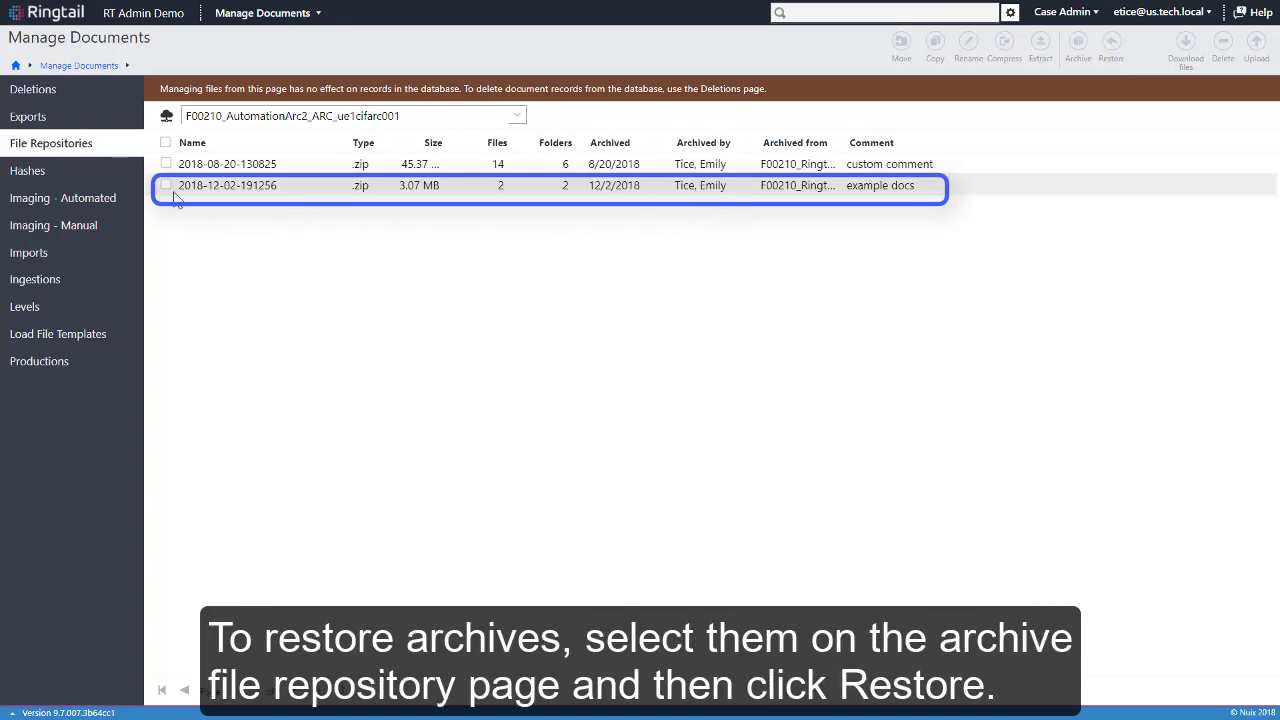
click(166, 184)
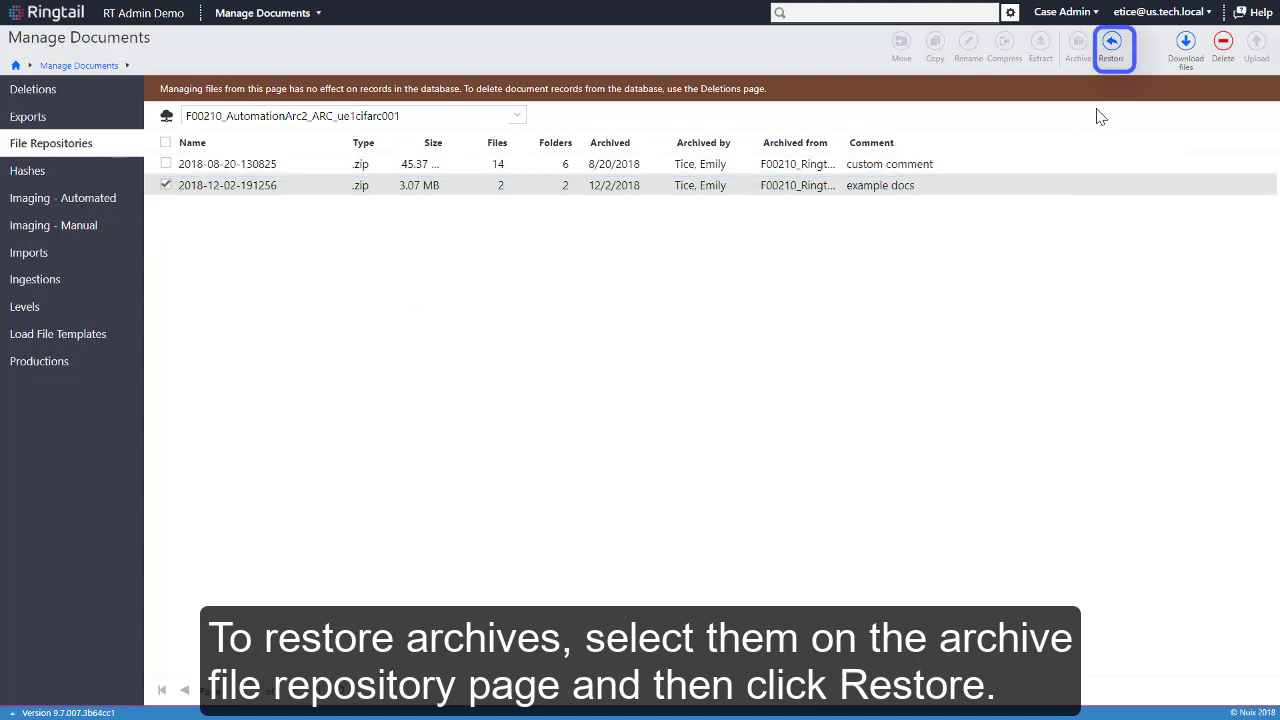
click(1112, 44)
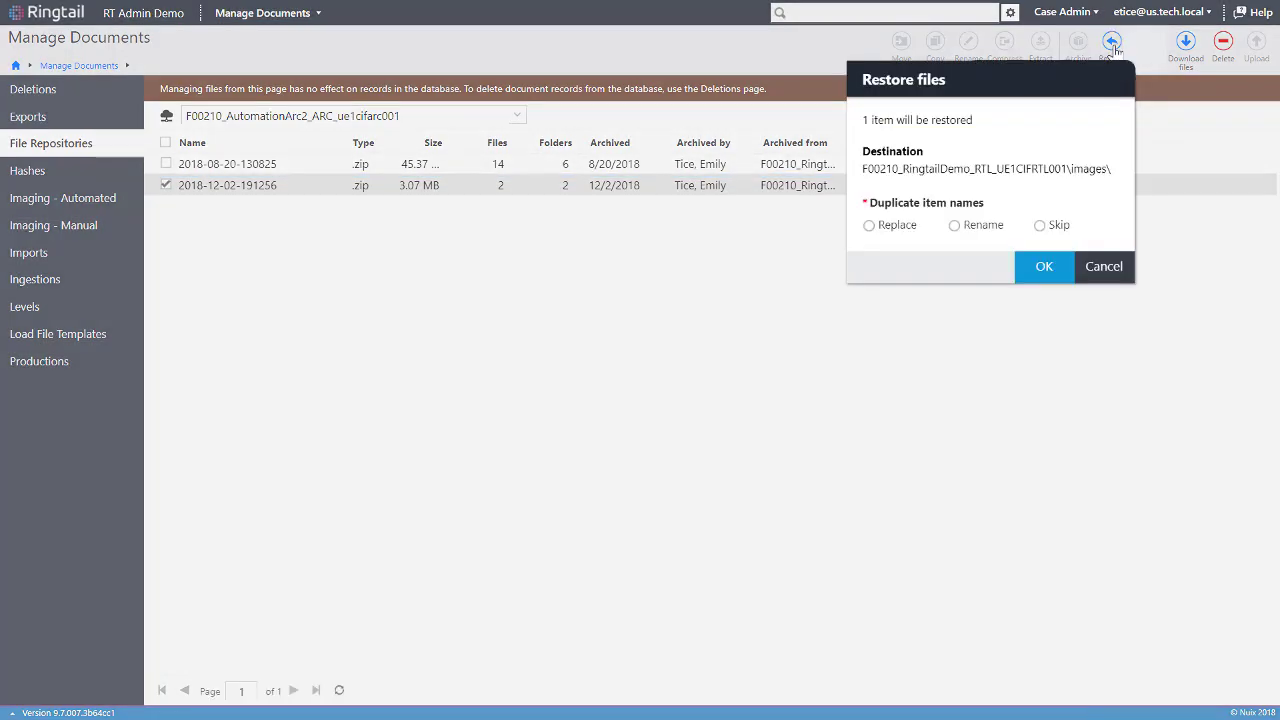
click(1040, 224)
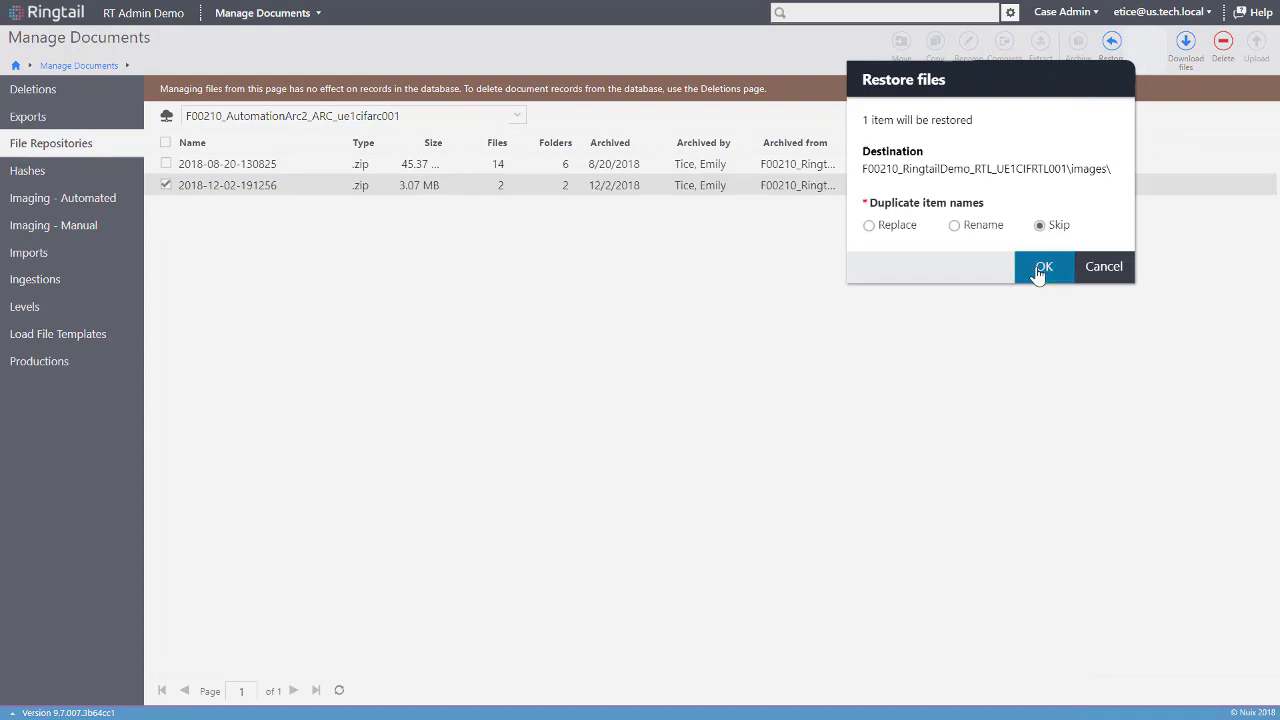
click(1044, 266)
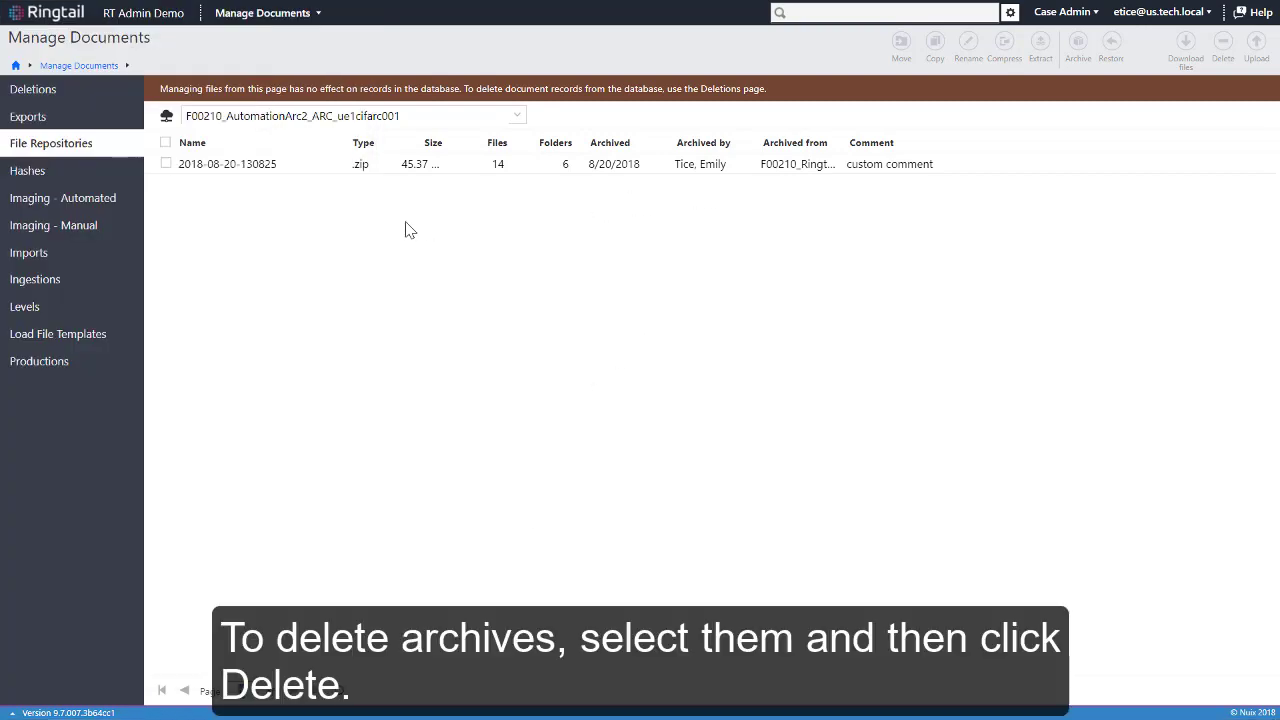
click(164, 164)
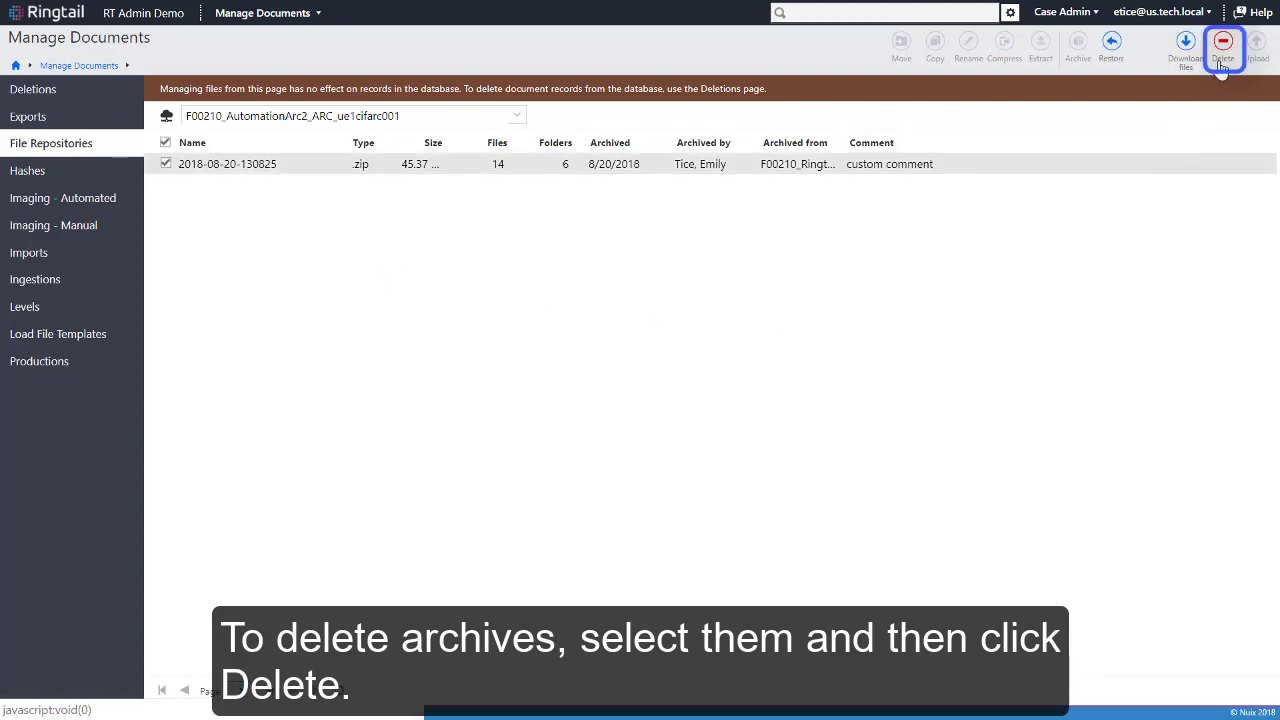
click(1224, 44)
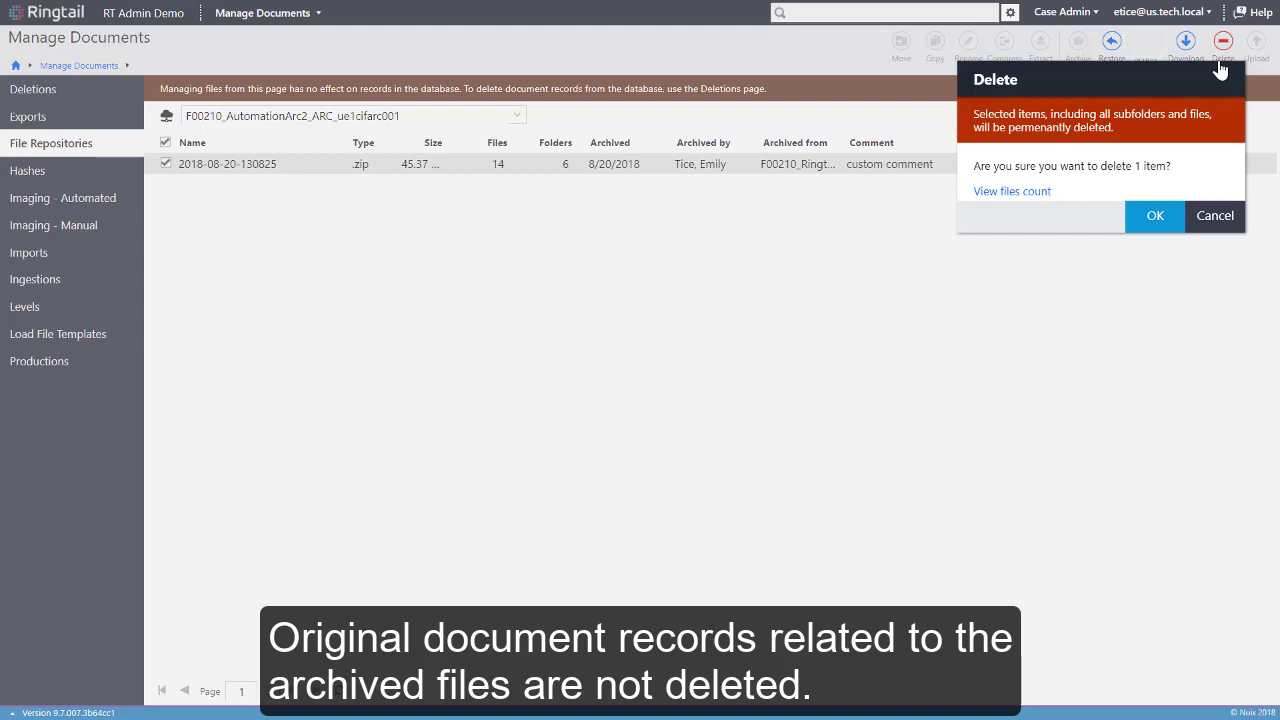
mouse_move(1220, 68)
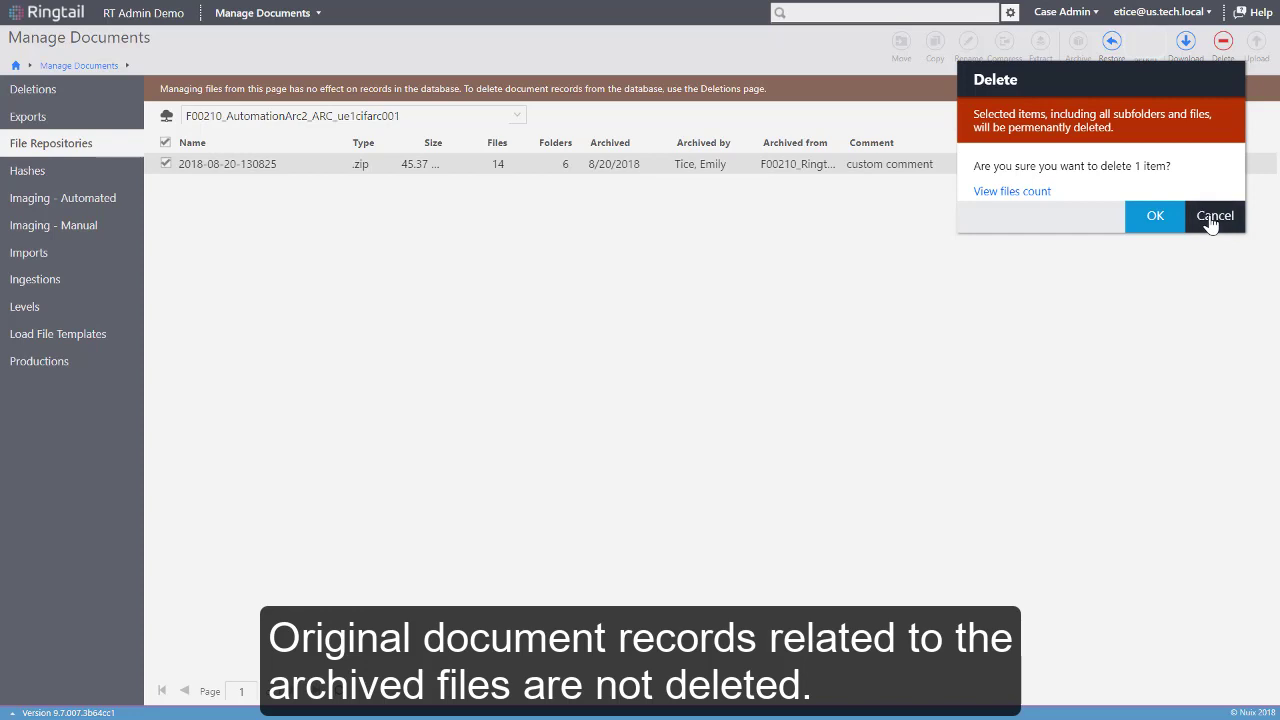
click(1214, 216)
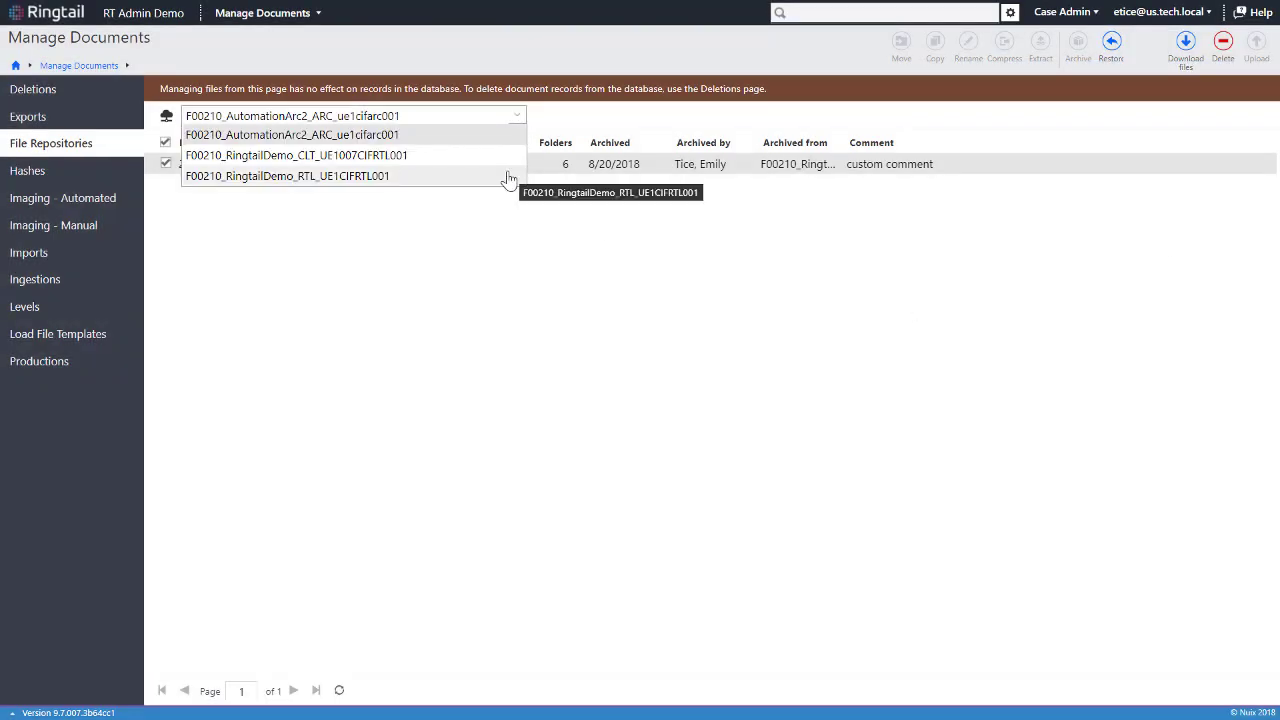
Switch to the F00210_RingtailDemo_CLT_UE1007CIFRTL001 repository and start an upload to its import folder
click(292, 156)
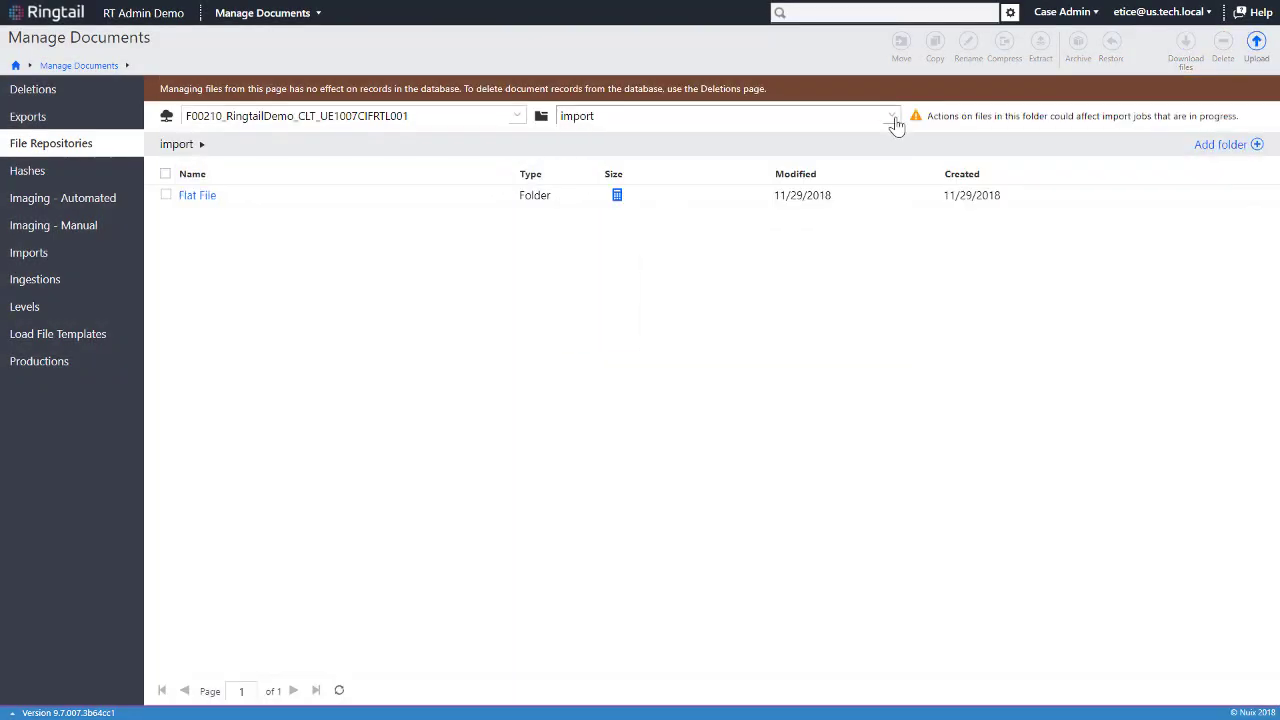
mouse_move(1256, 42)
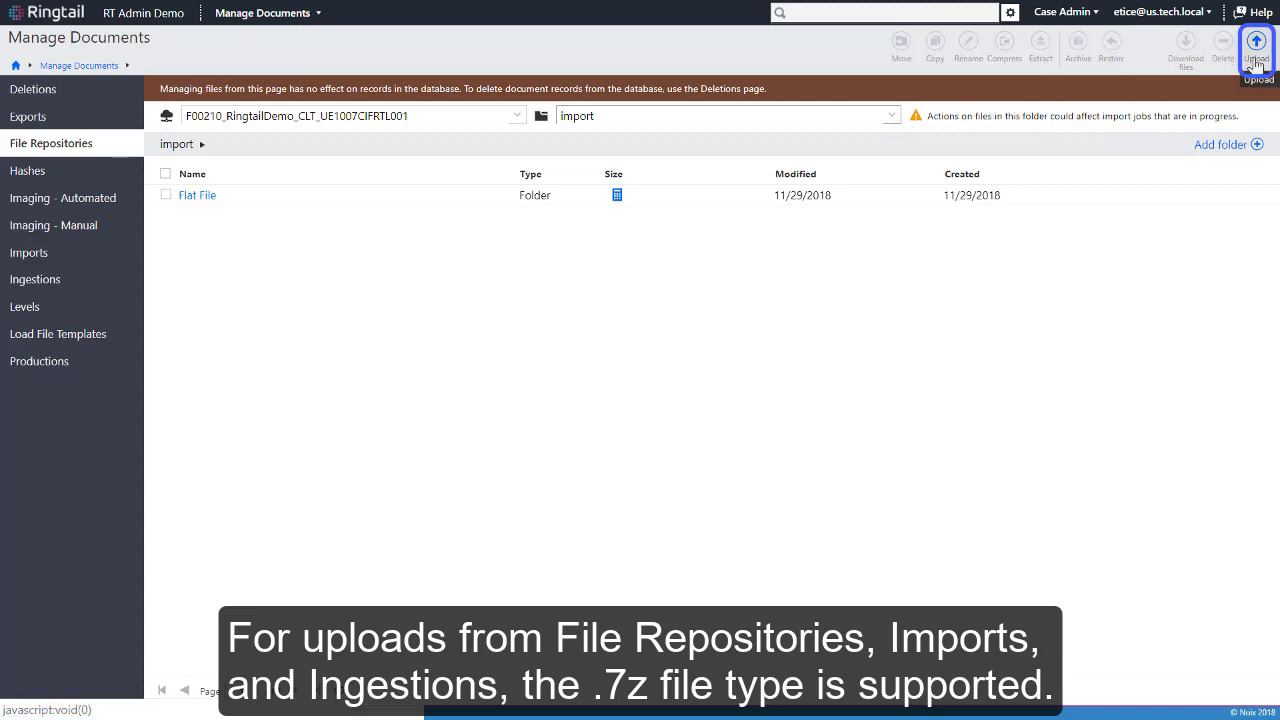
click(1256, 42)
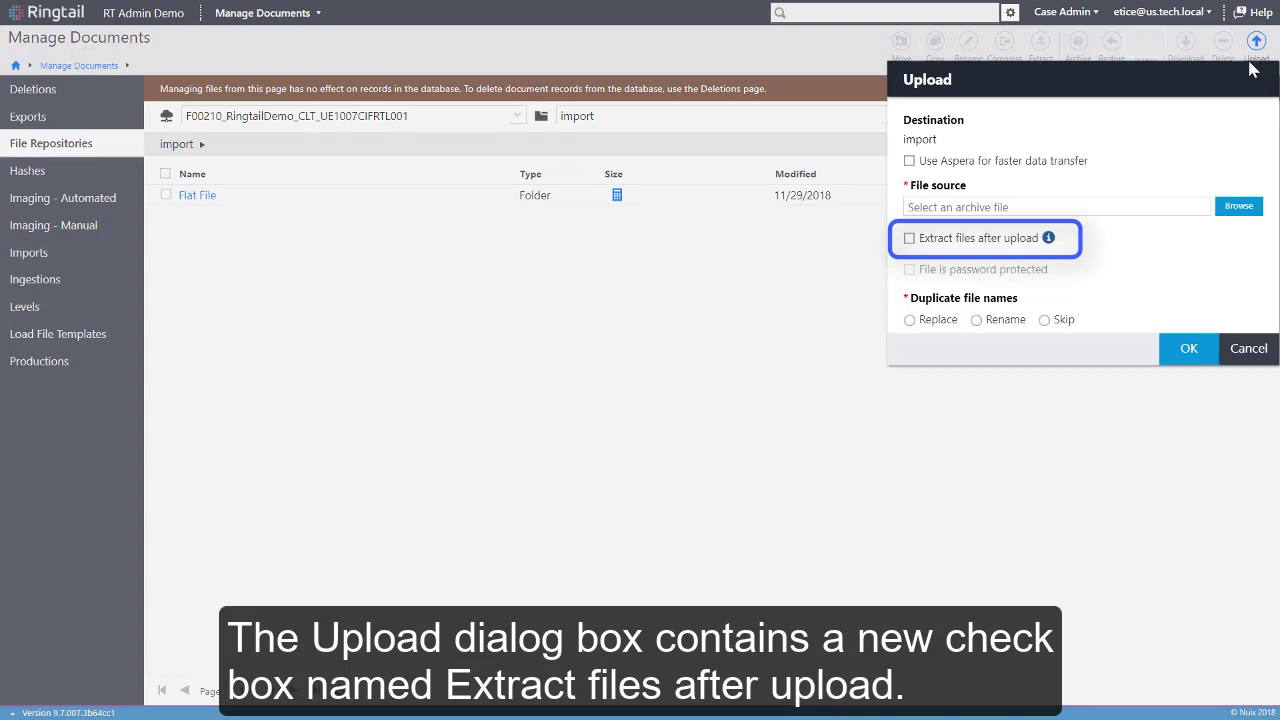
mouse_move(1068, 252)
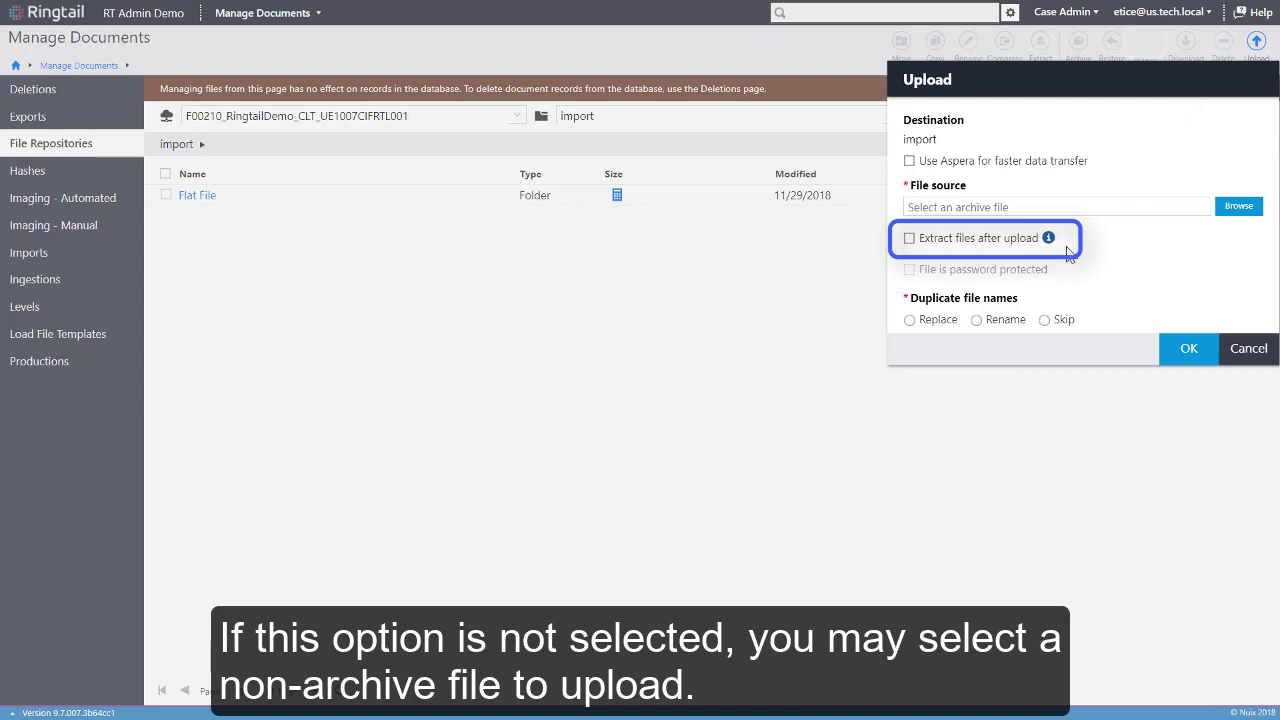
mouse_move(1064, 250)
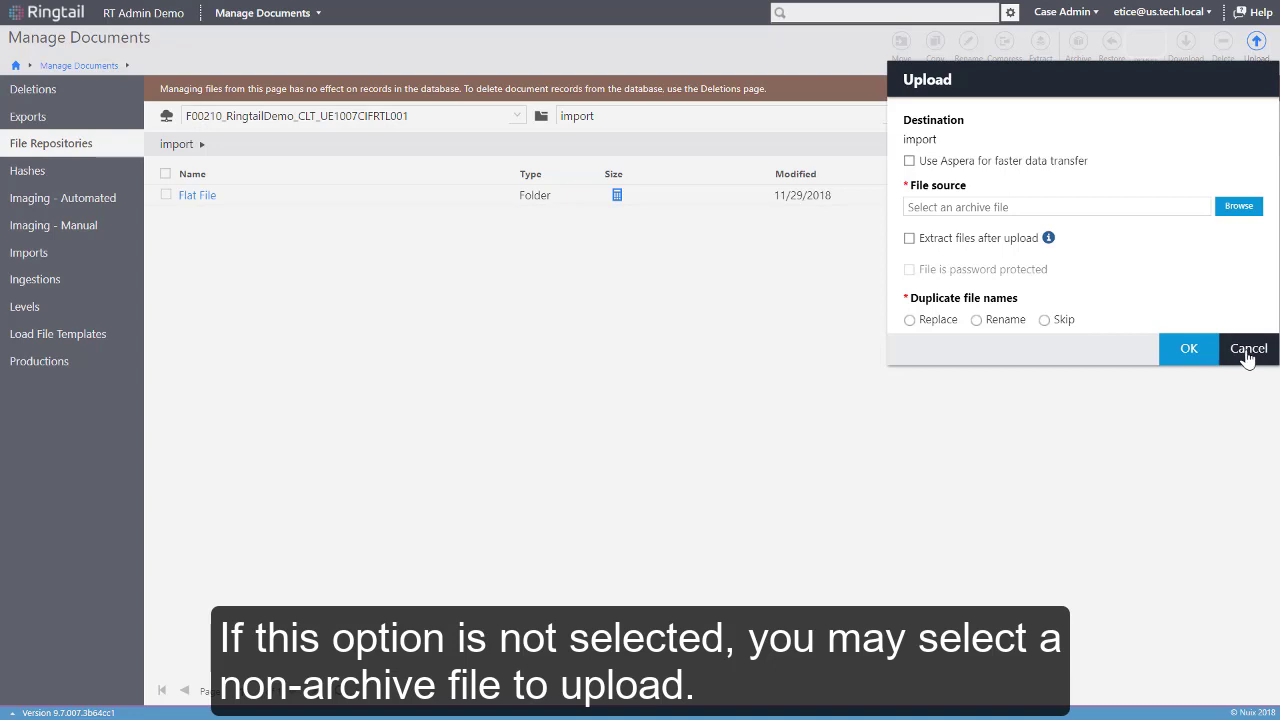
Cancel the upload, review Flat File download options without compression, then show automated imaging jobs
click(1248, 348)
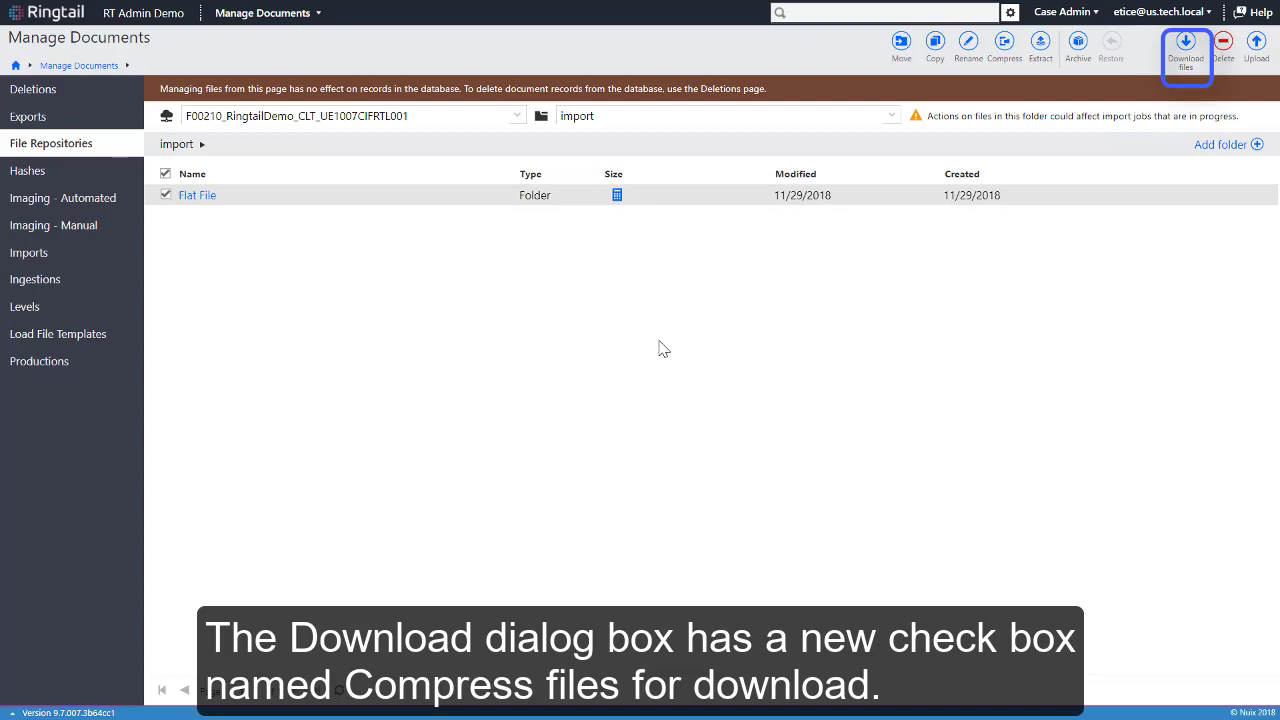
click(1184, 44)
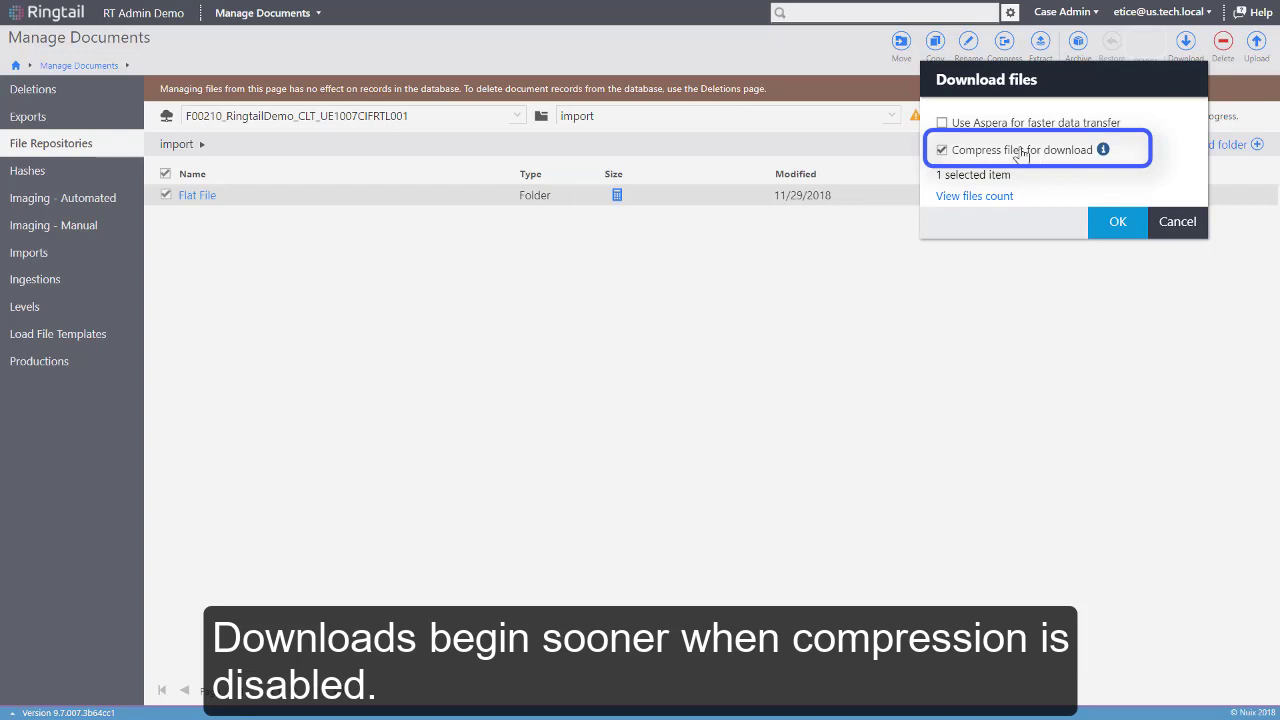
click(940, 148)
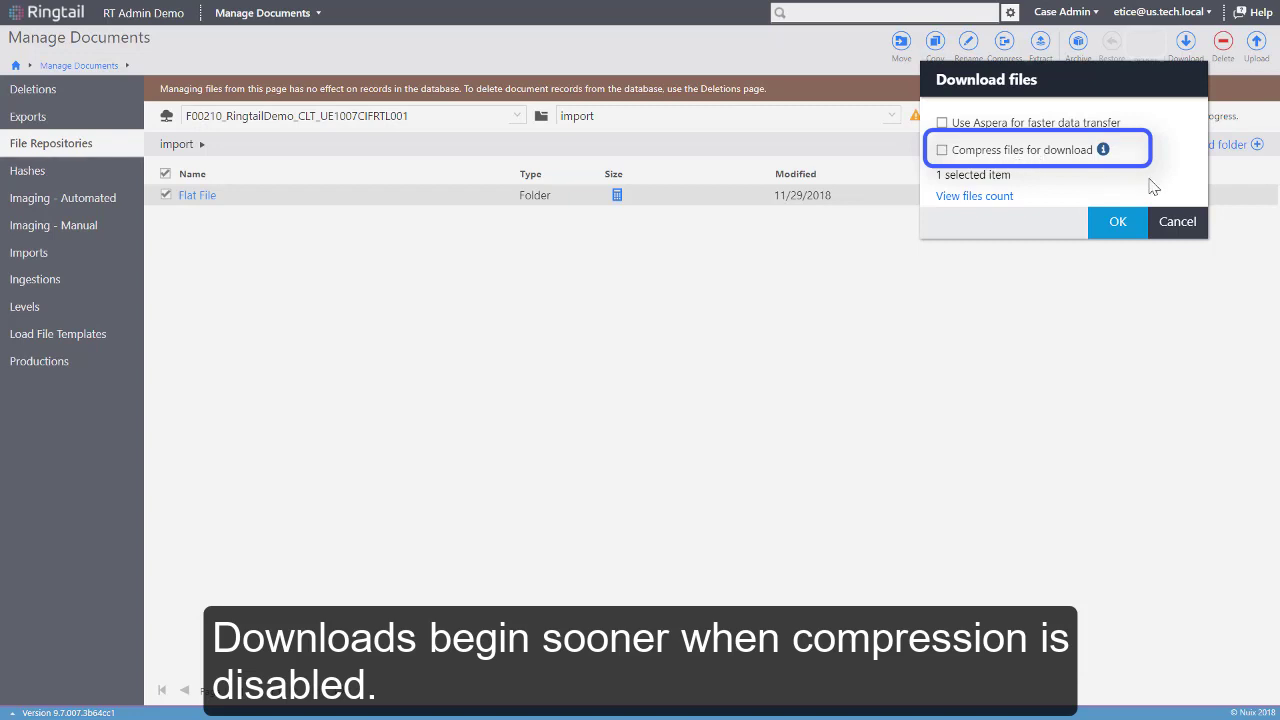
click(1176, 220)
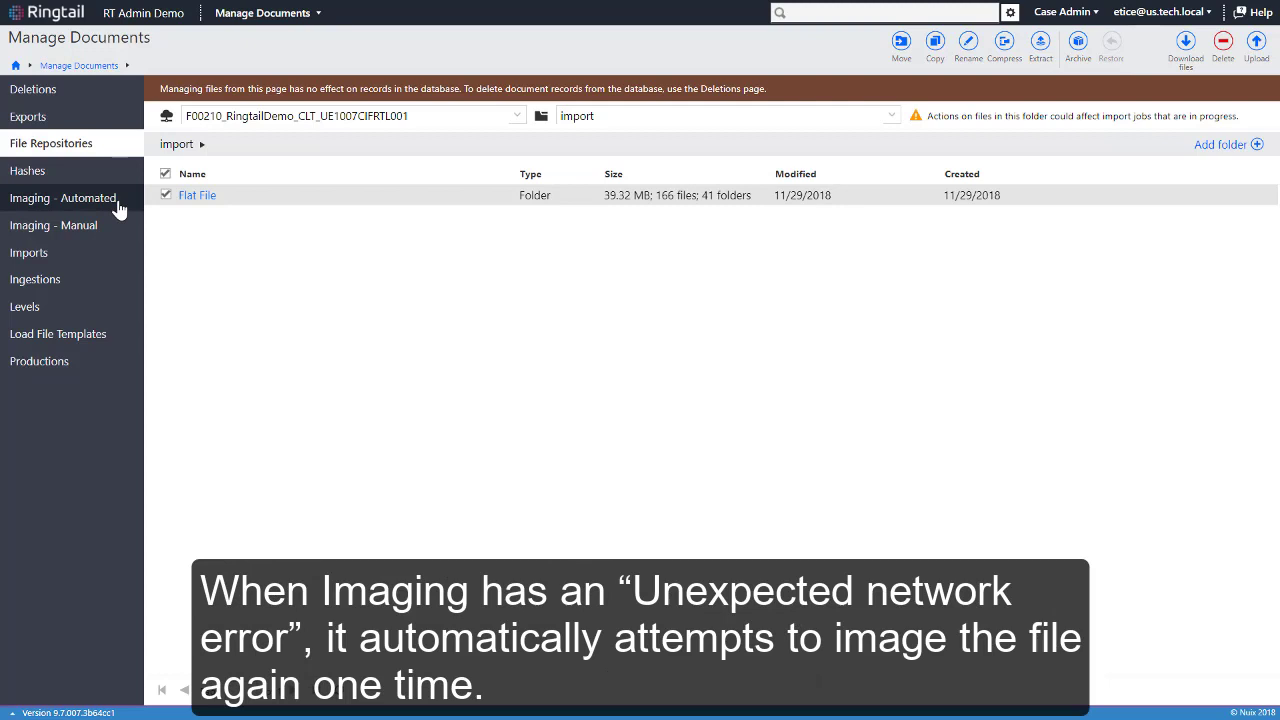
click(64, 198)
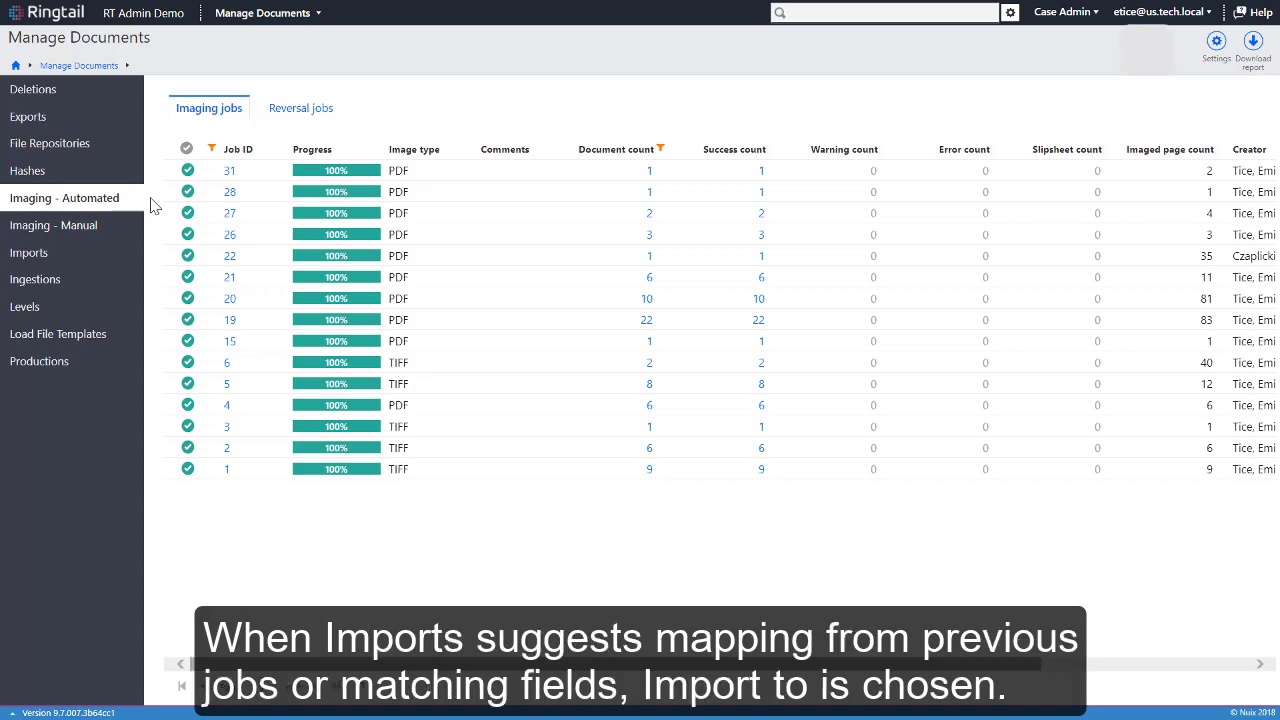
In the import's Field Map, duplicate the [Meta] Subject row and map it to a title field
click(28, 252)
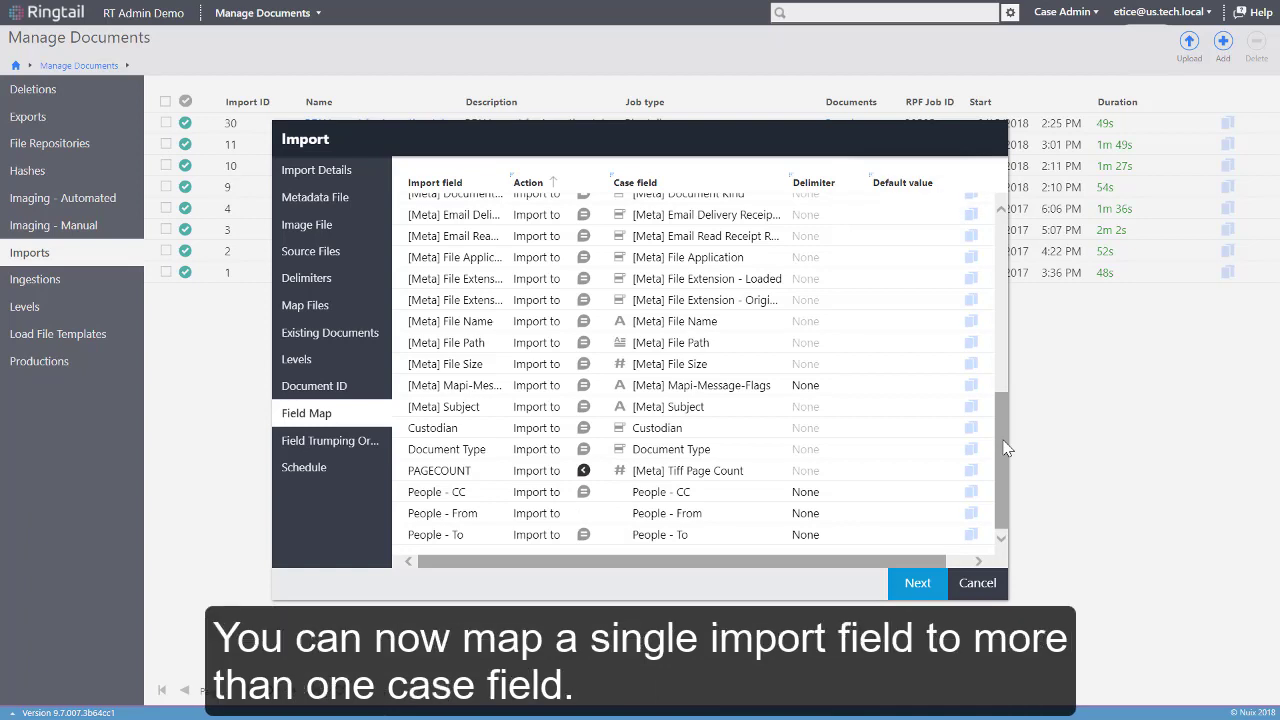
click(450, 406)
text(tit)
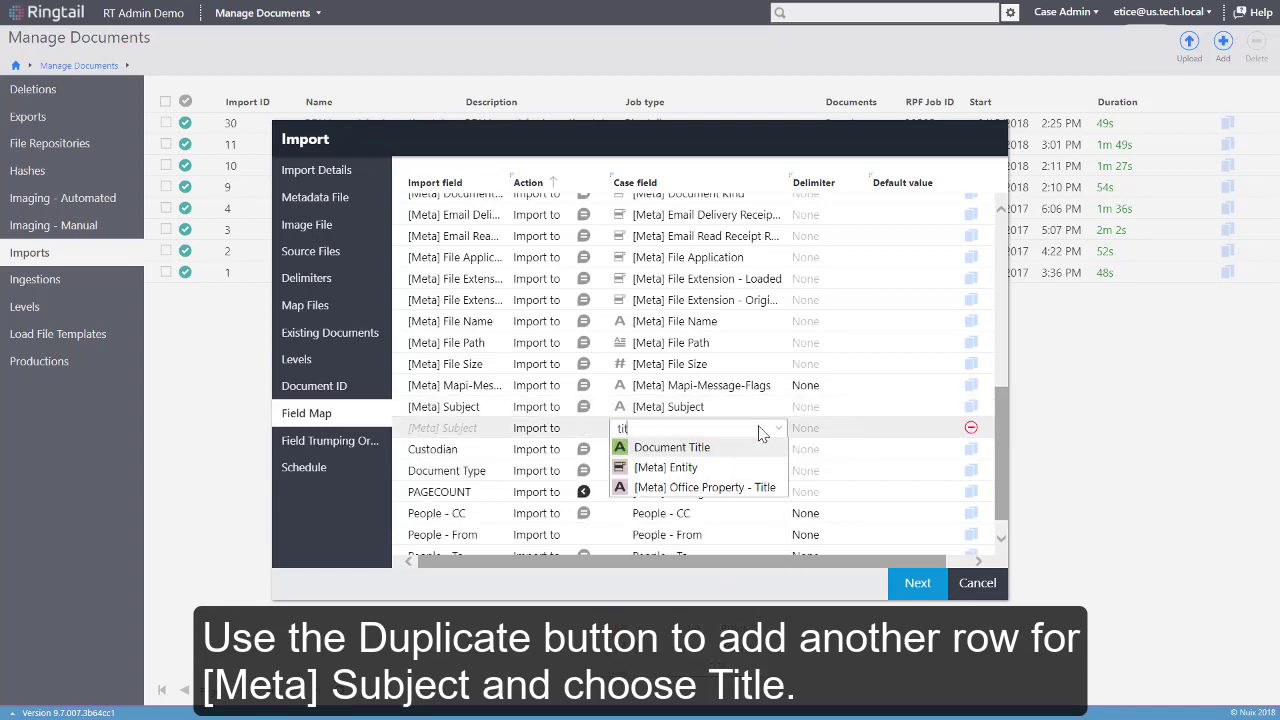
click(672, 448)
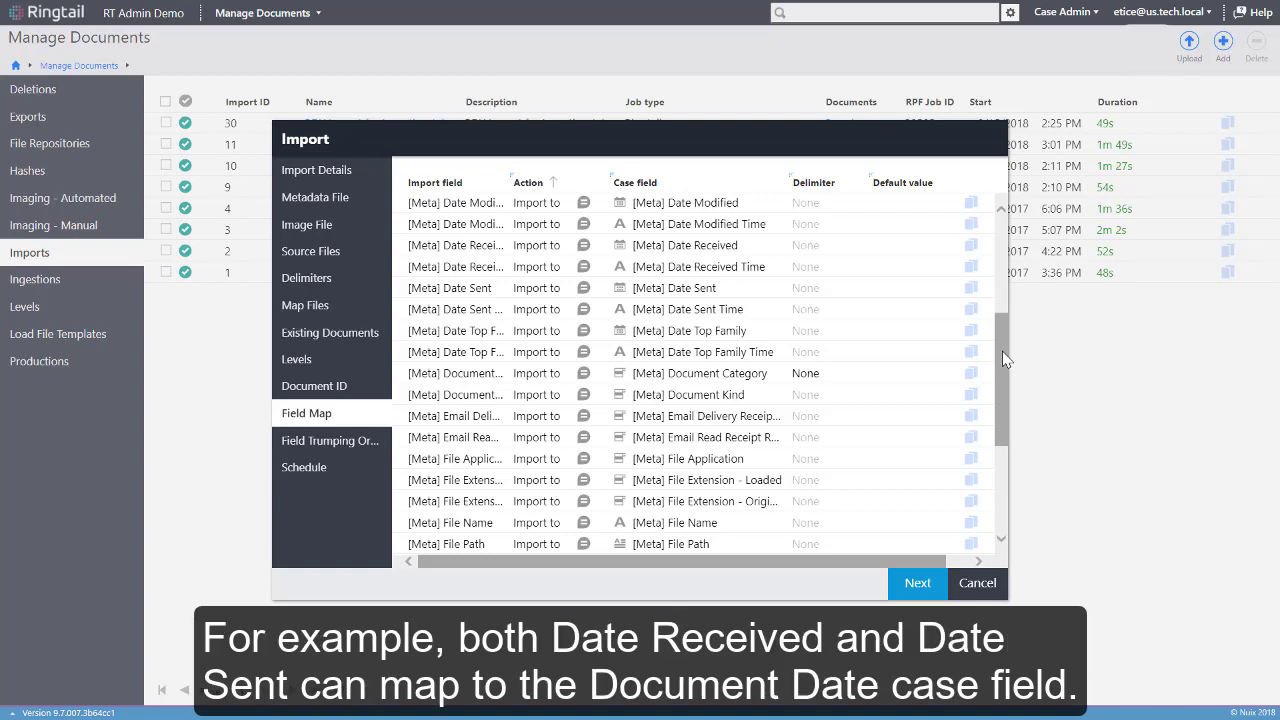
Duplicate the [Meta] Date Sent row and map it to Document Date
click(696, 266)
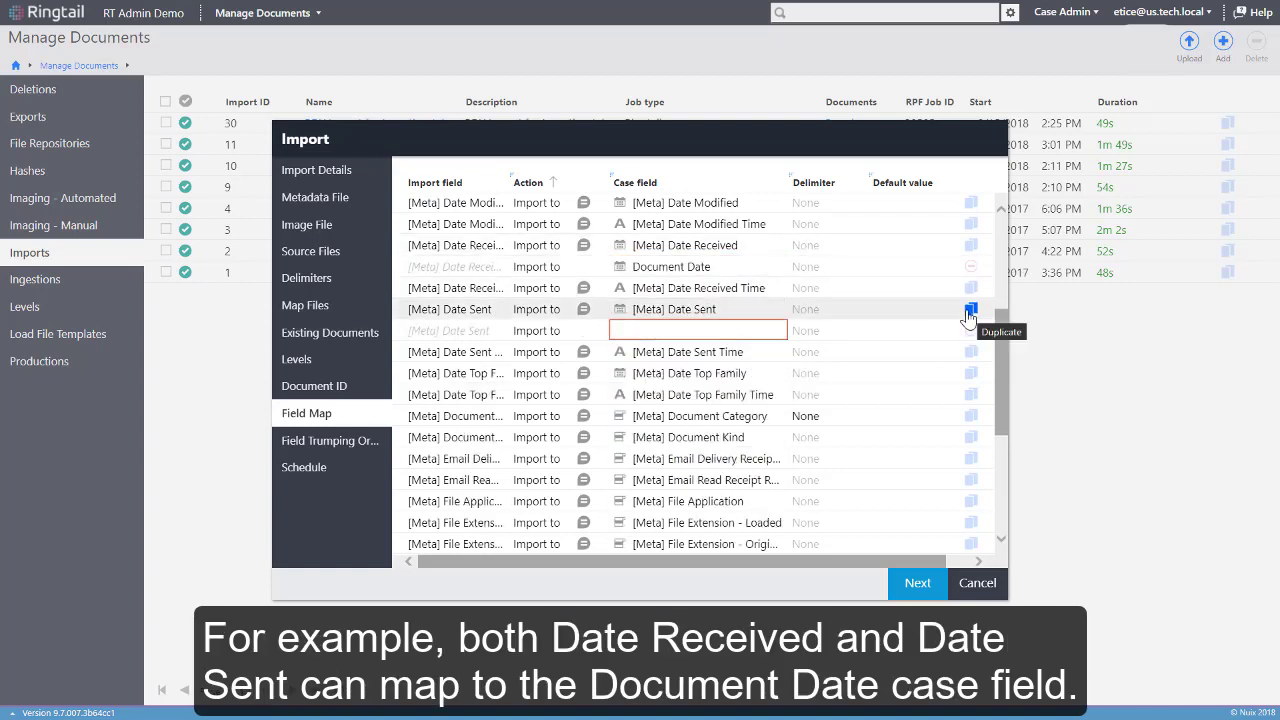
click(696, 330)
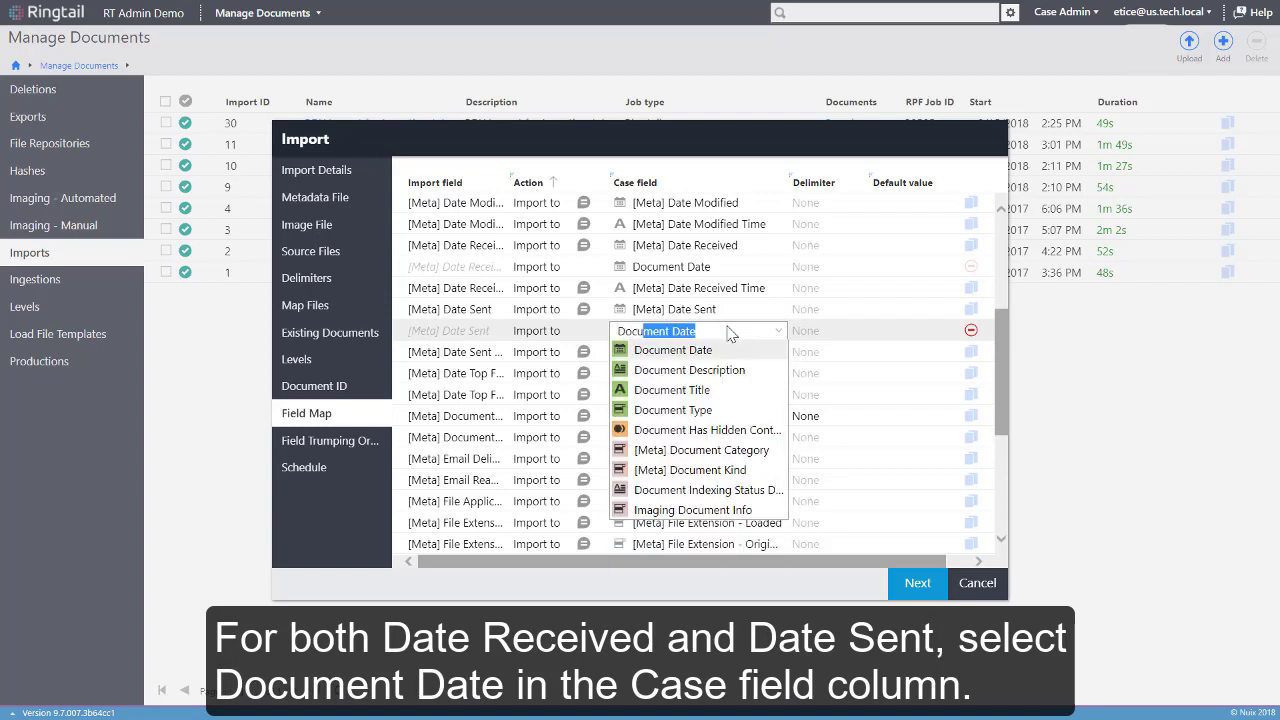
click(672, 348)
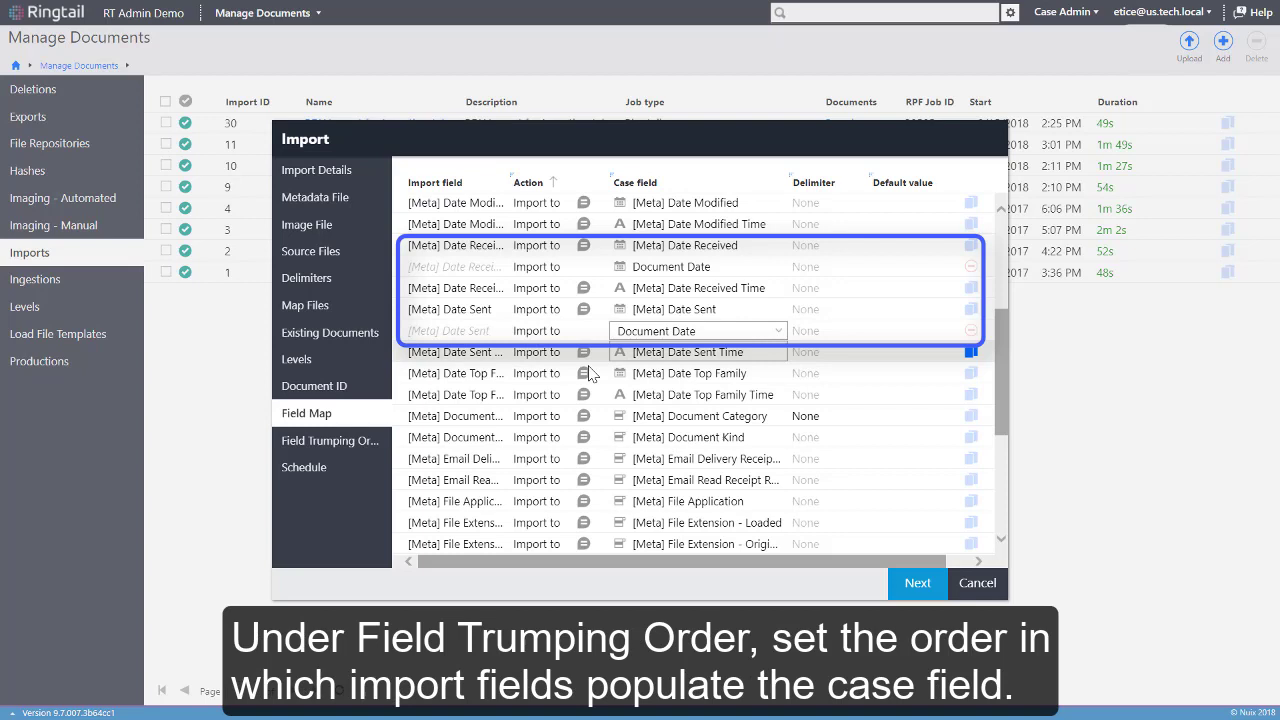
Set Document Date trumping to Date Sent before Date Received, then show the ingestion jobs list
click(330, 440)
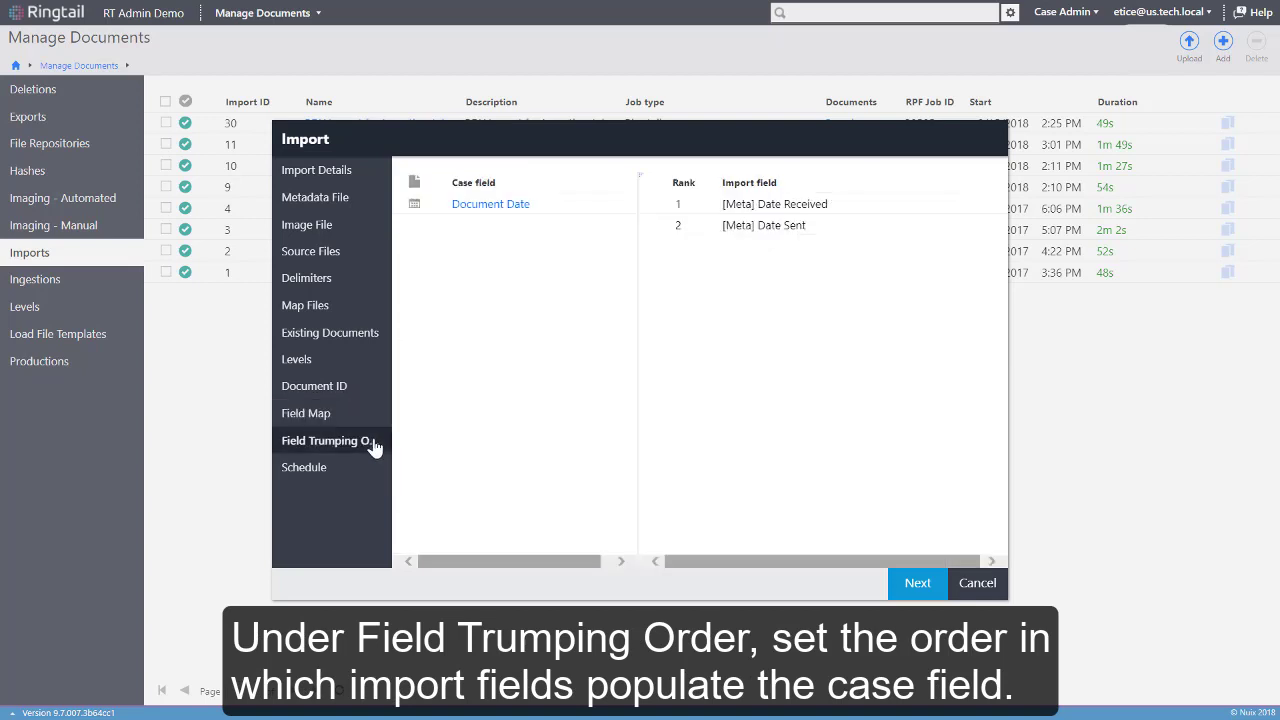
mouse_move(564, 416)
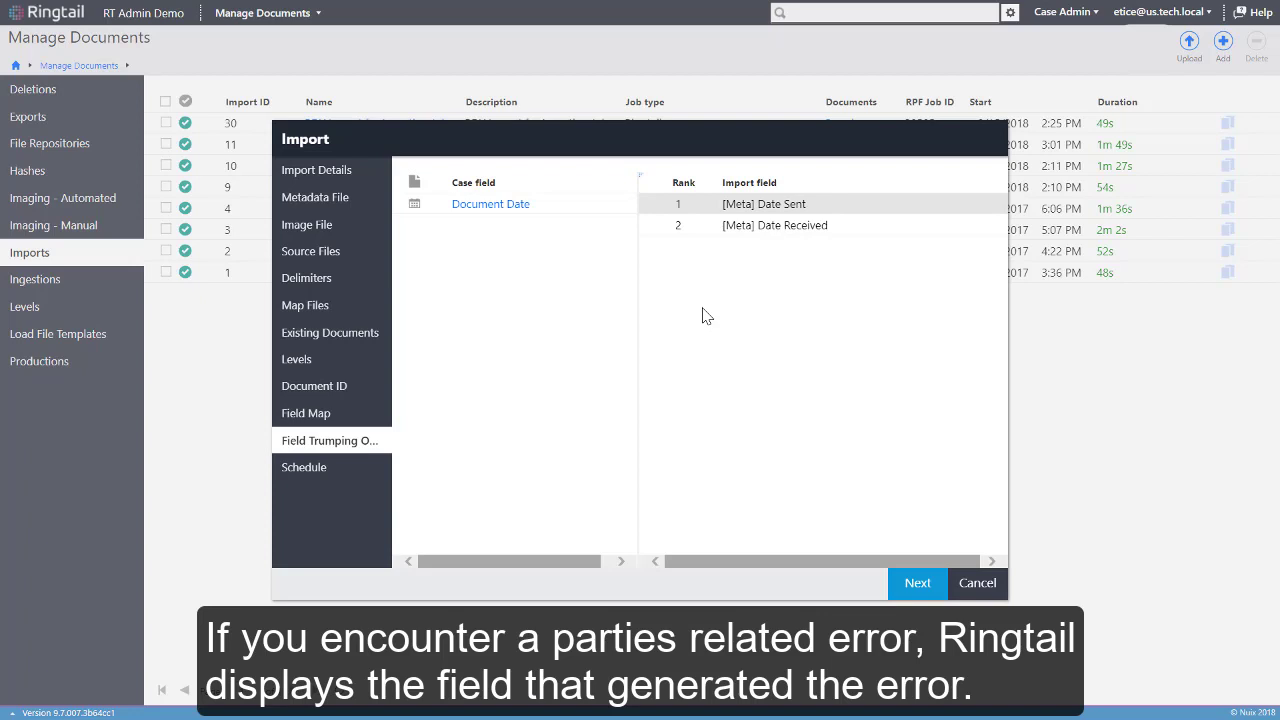
click(976, 584)
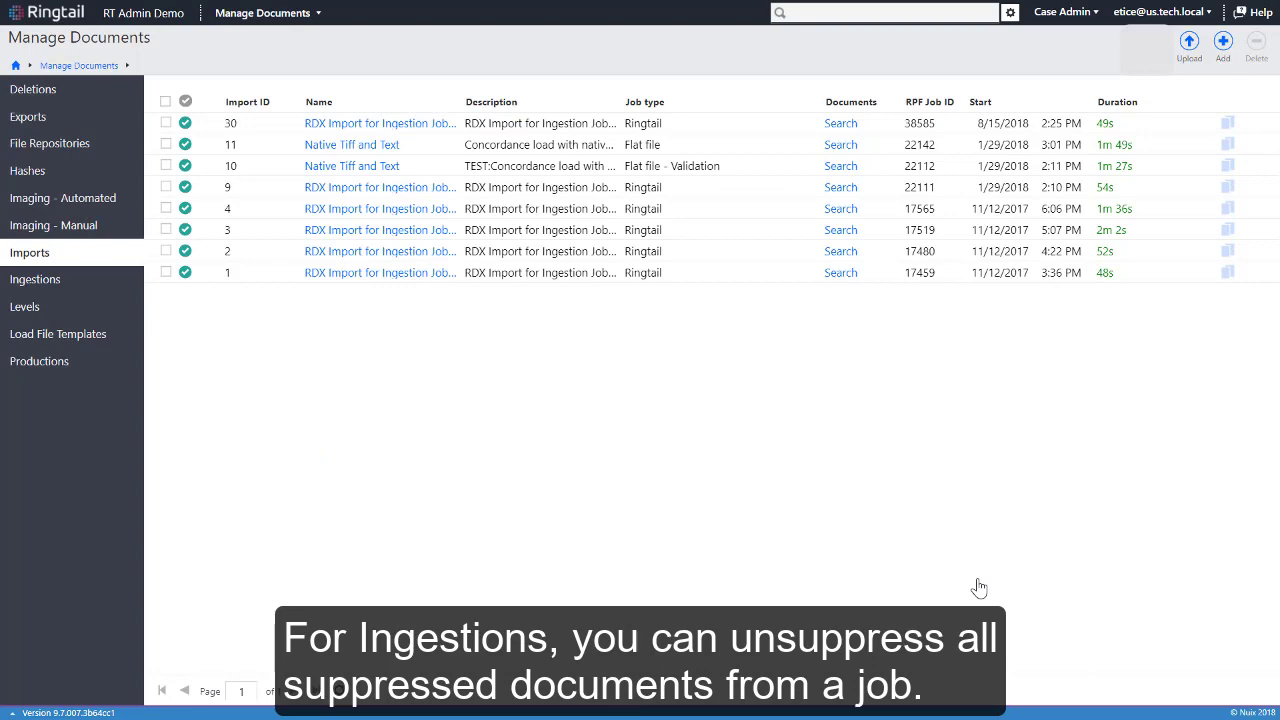
mouse_move(124, 288)
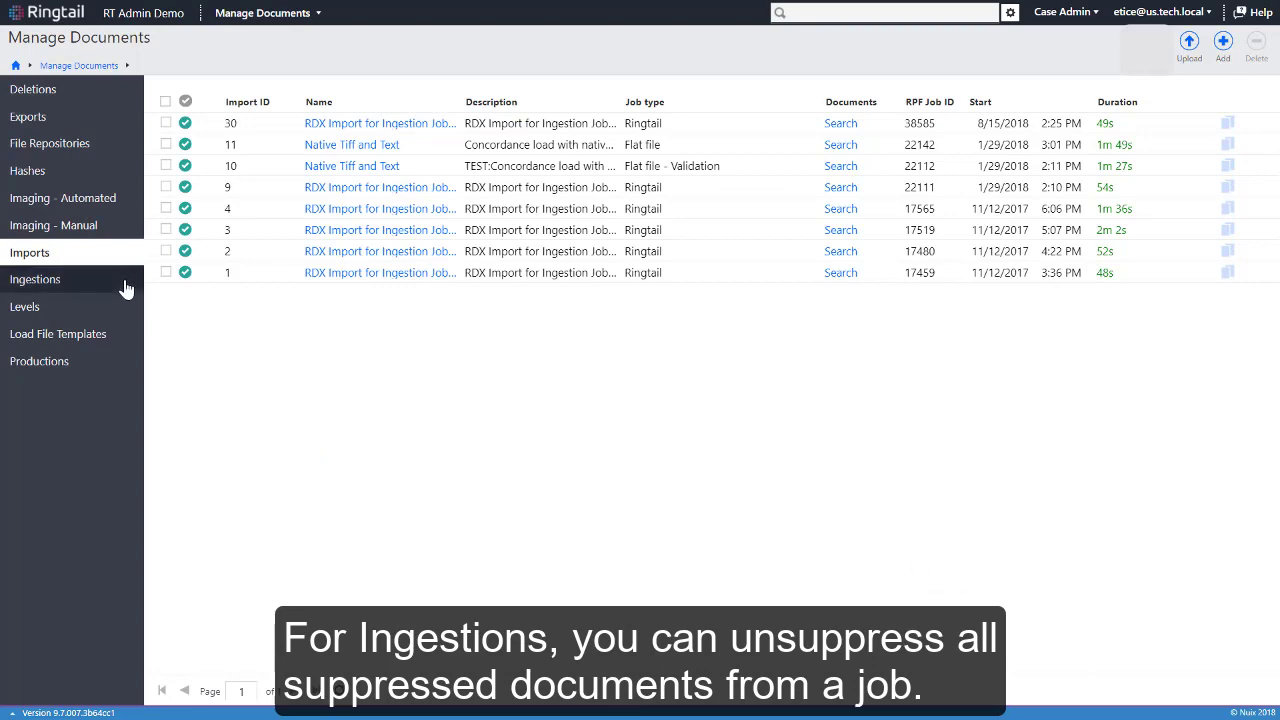
click(36, 280)
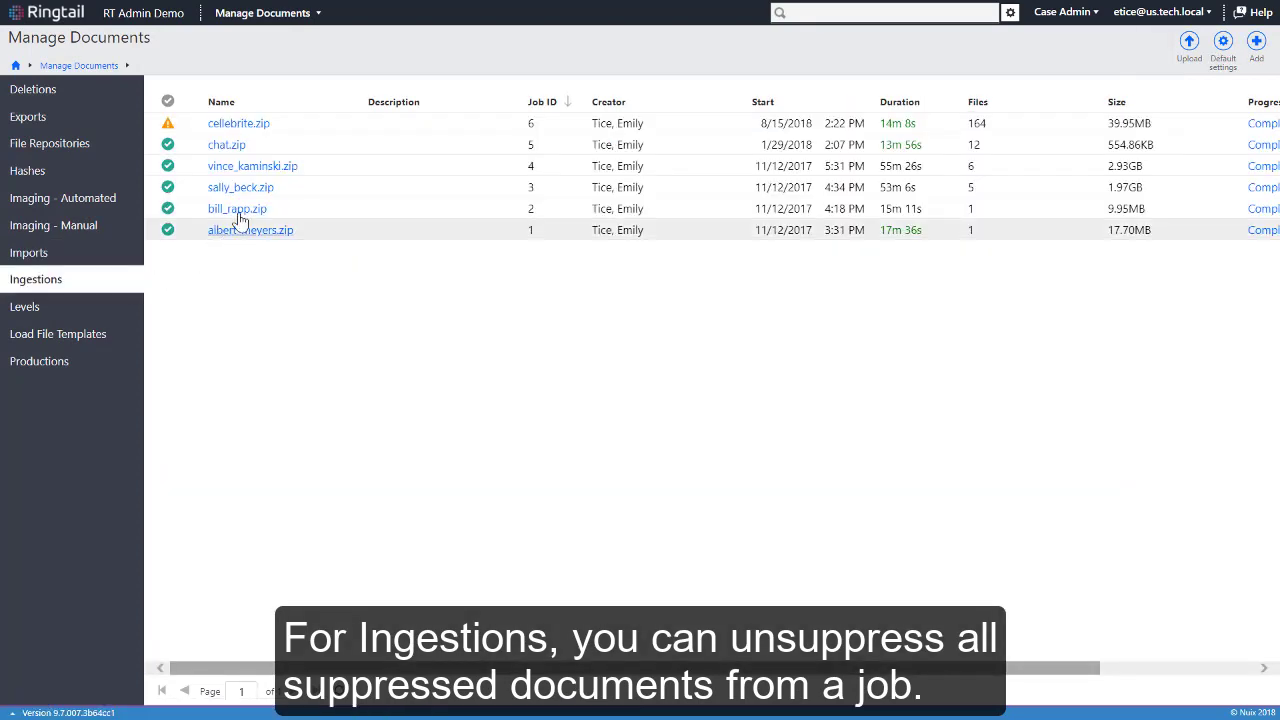
Unsuppress all suppressed documents in the bill_rapp.zip ingestion from its properties page
click(236, 208)
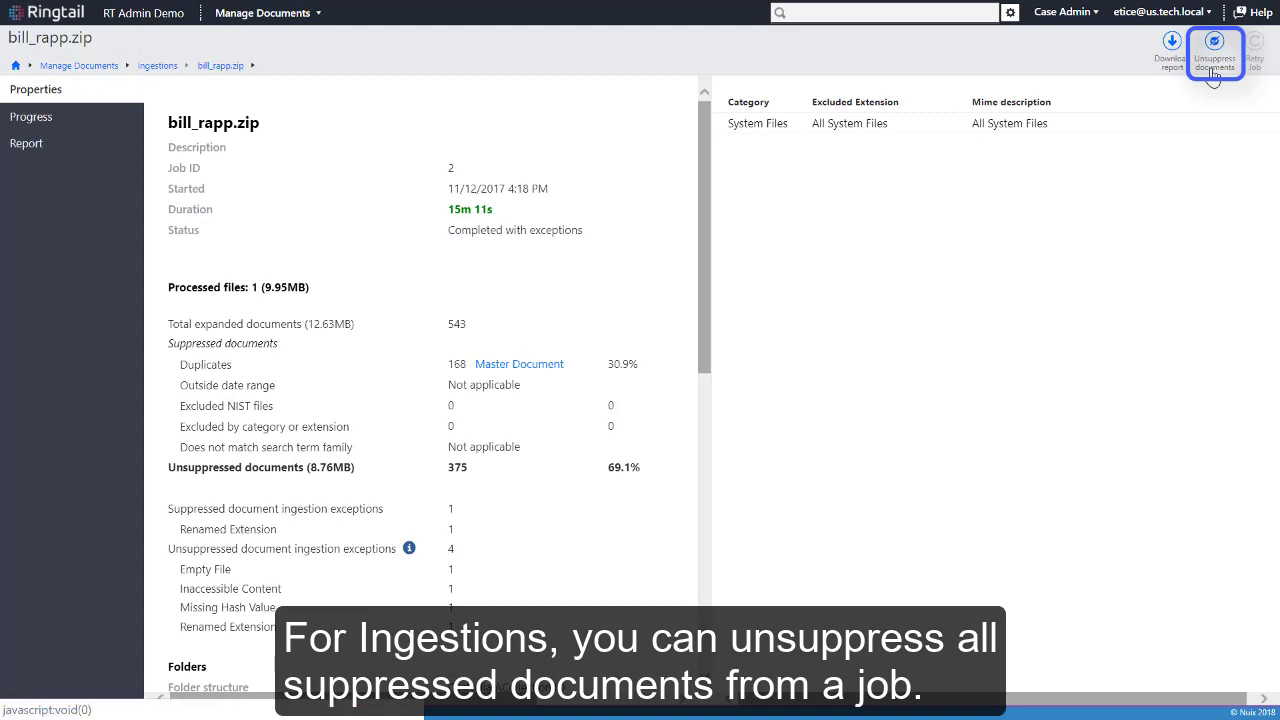
click(1214, 44)
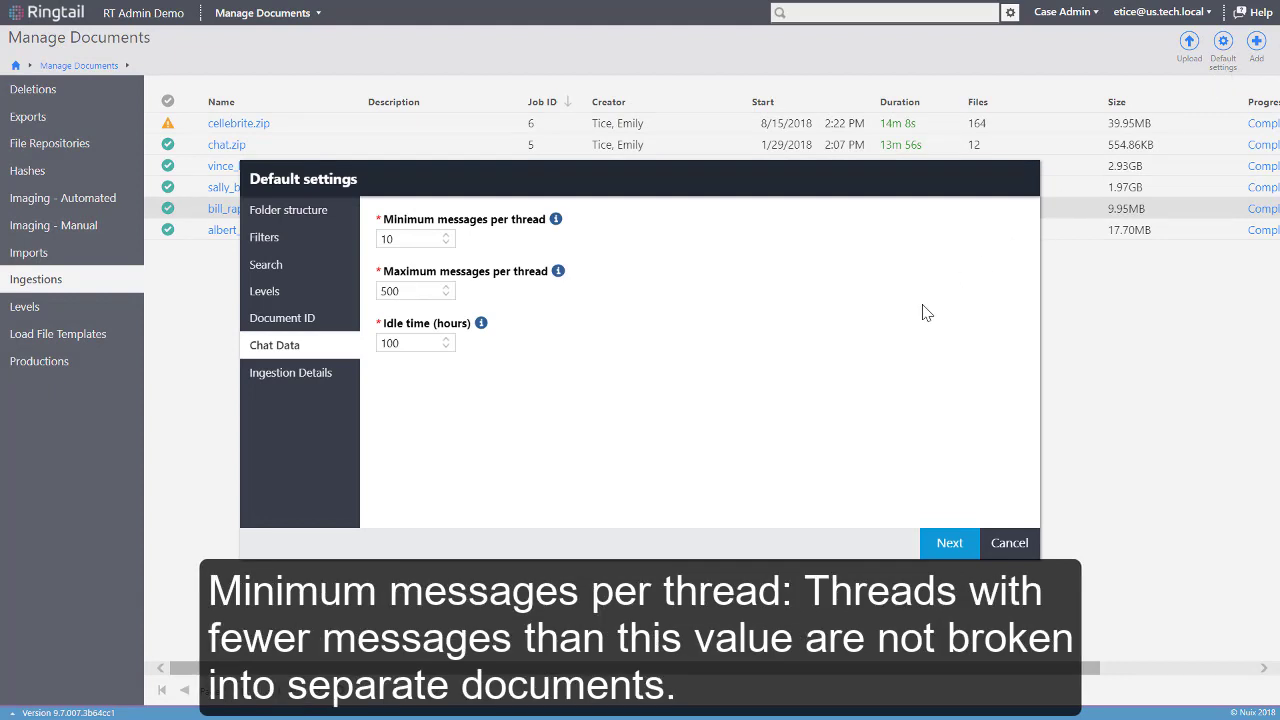
mouse_move(556, 218)
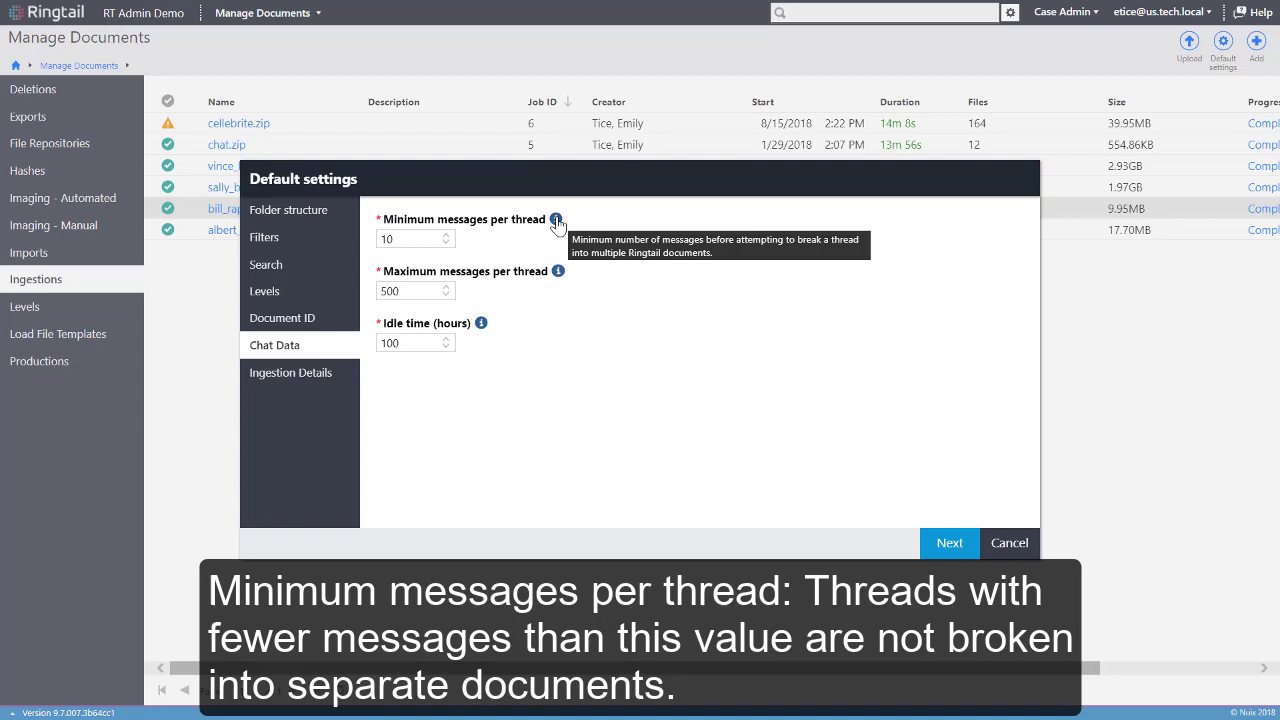
mouse_move(564, 242)
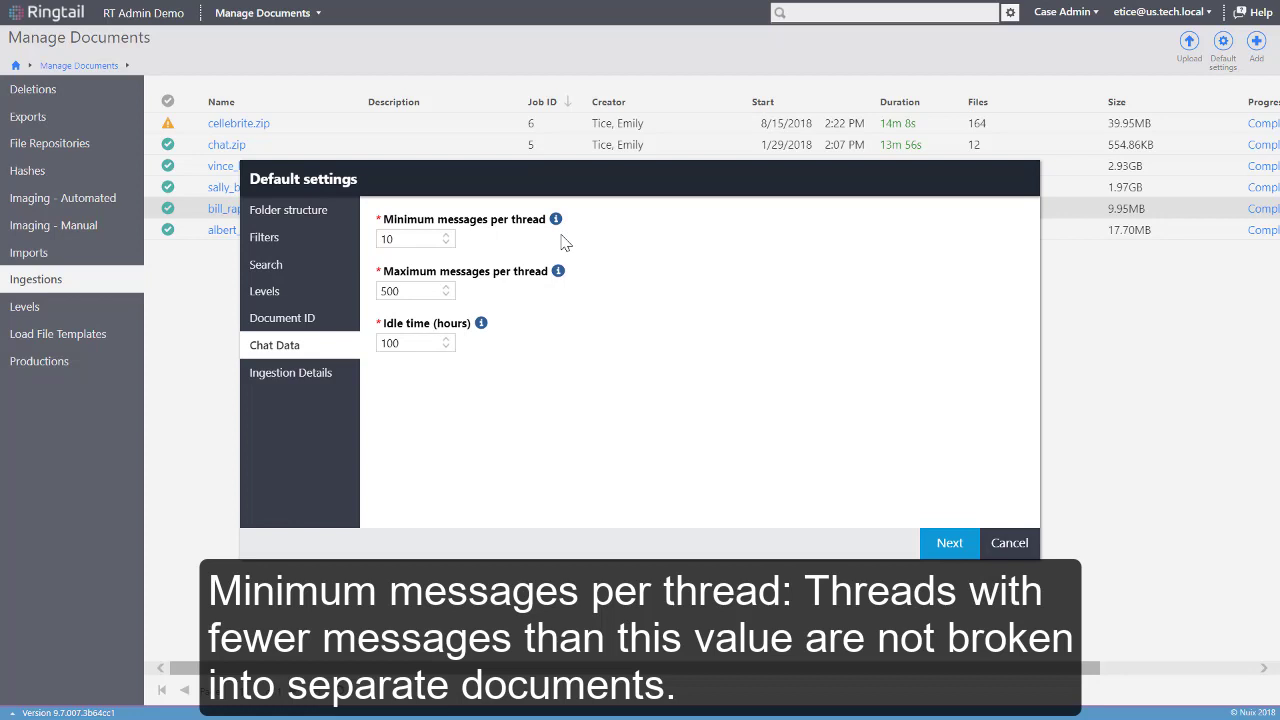
mouse_move(564, 280)
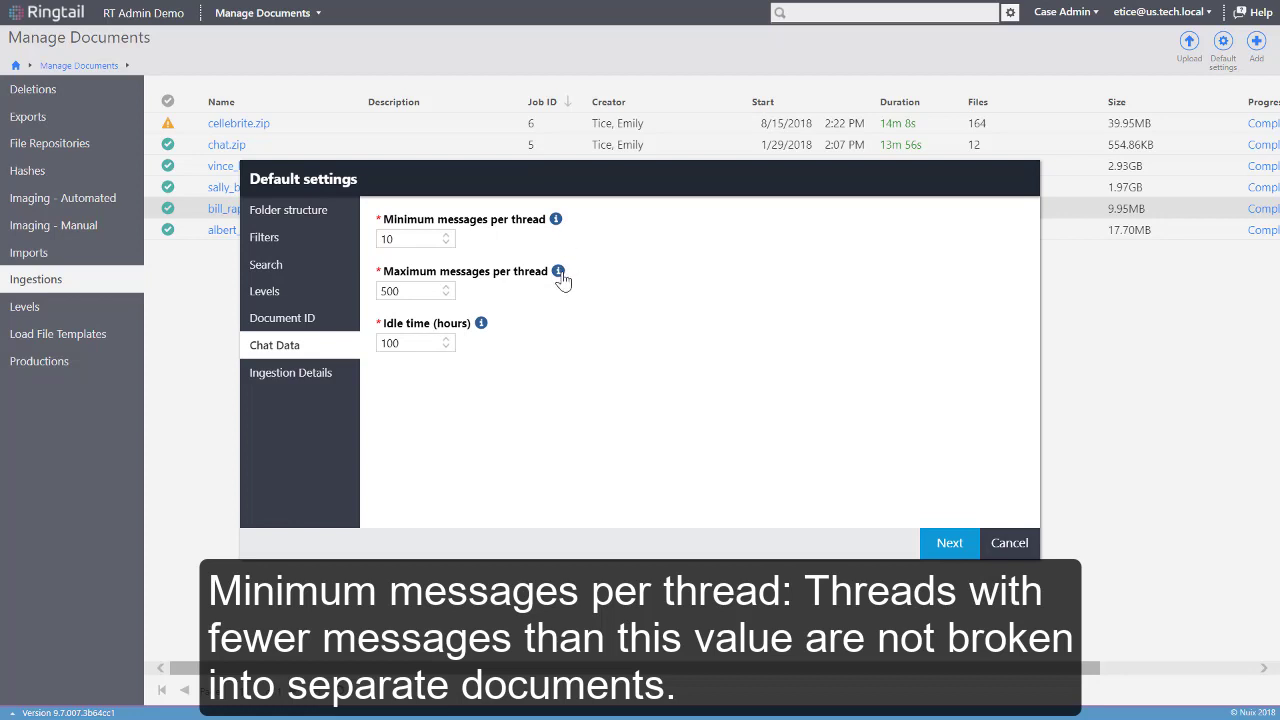
mouse_move(556, 272)
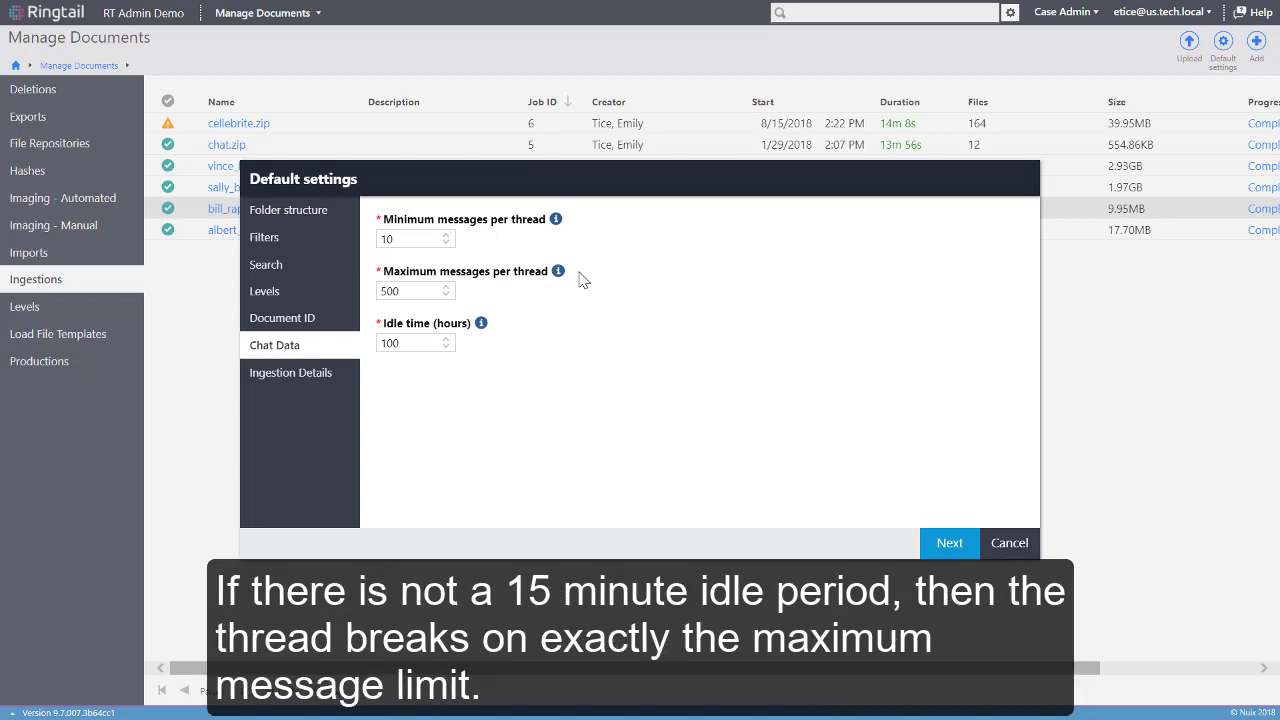
mouse_move(532, 324)
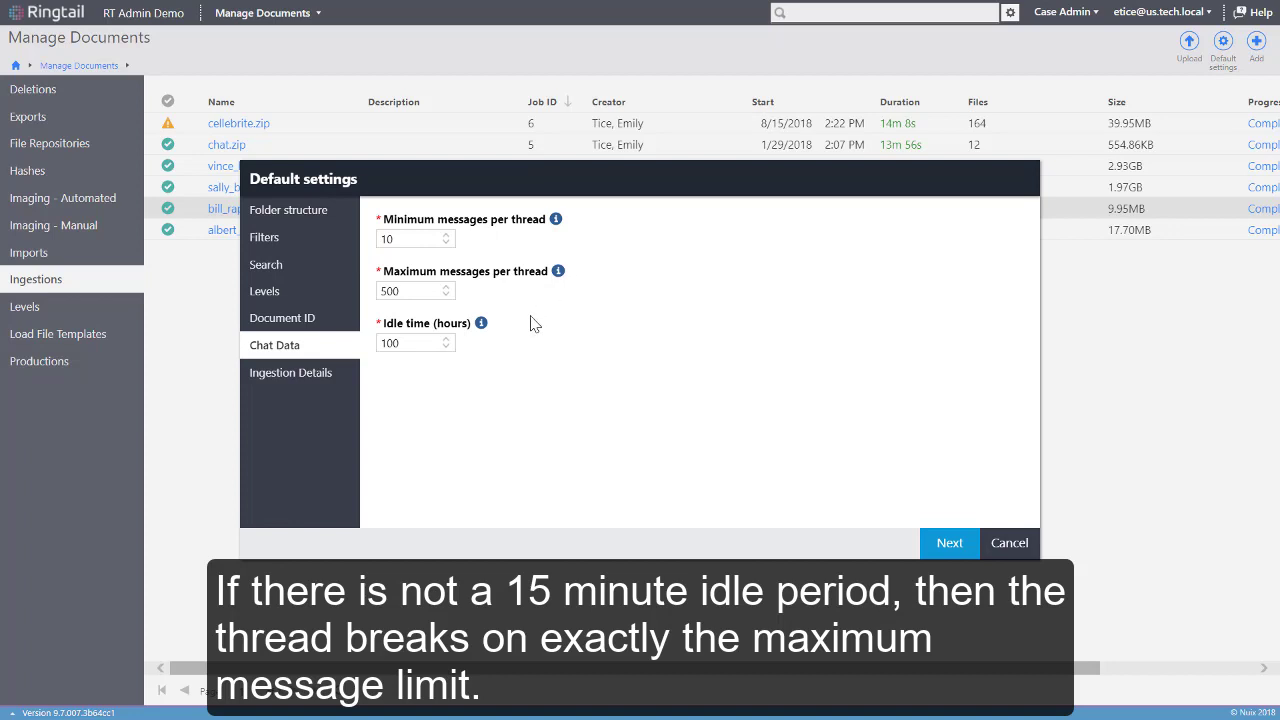
mouse_move(504, 332)
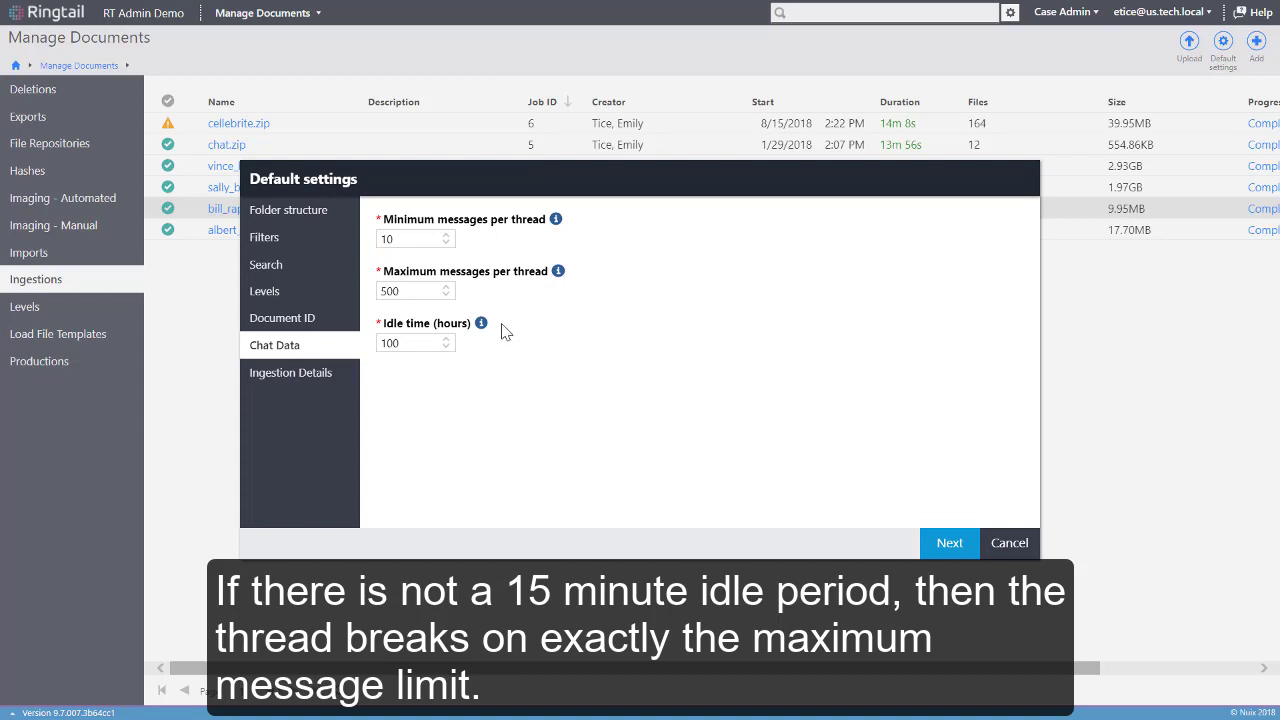
mouse_move(480, 324)
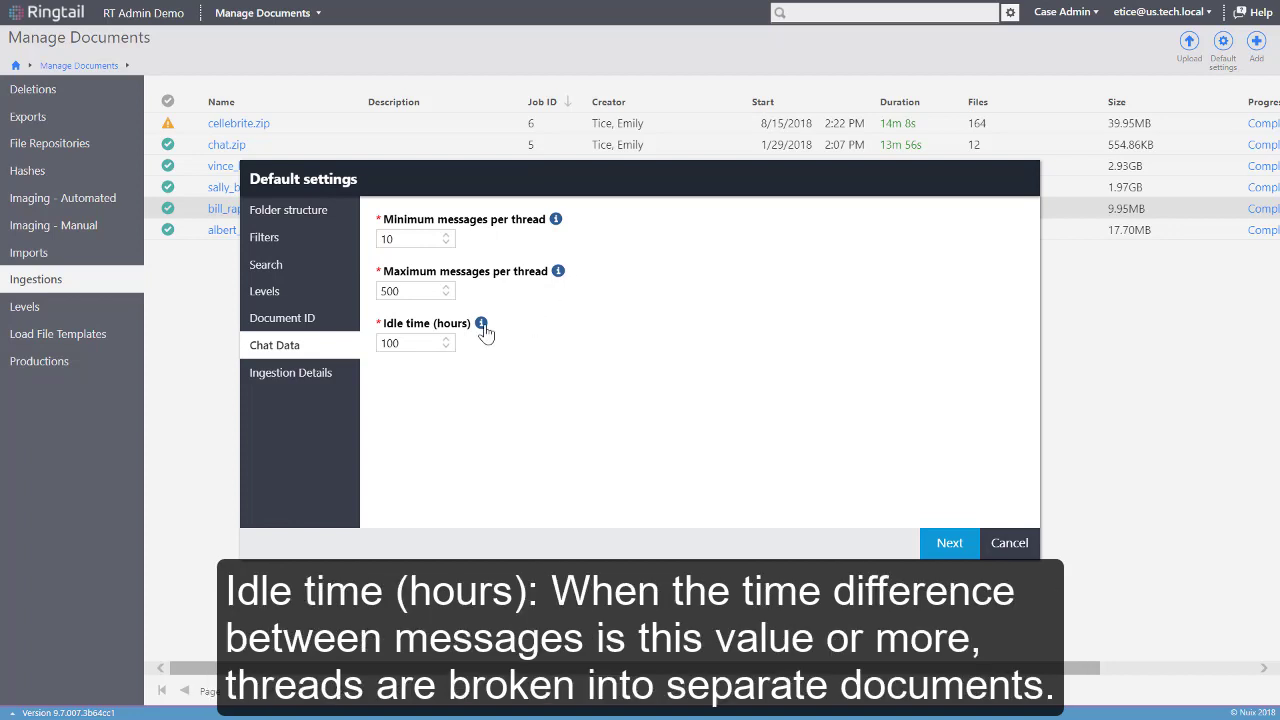
mouse_move(482, 324)
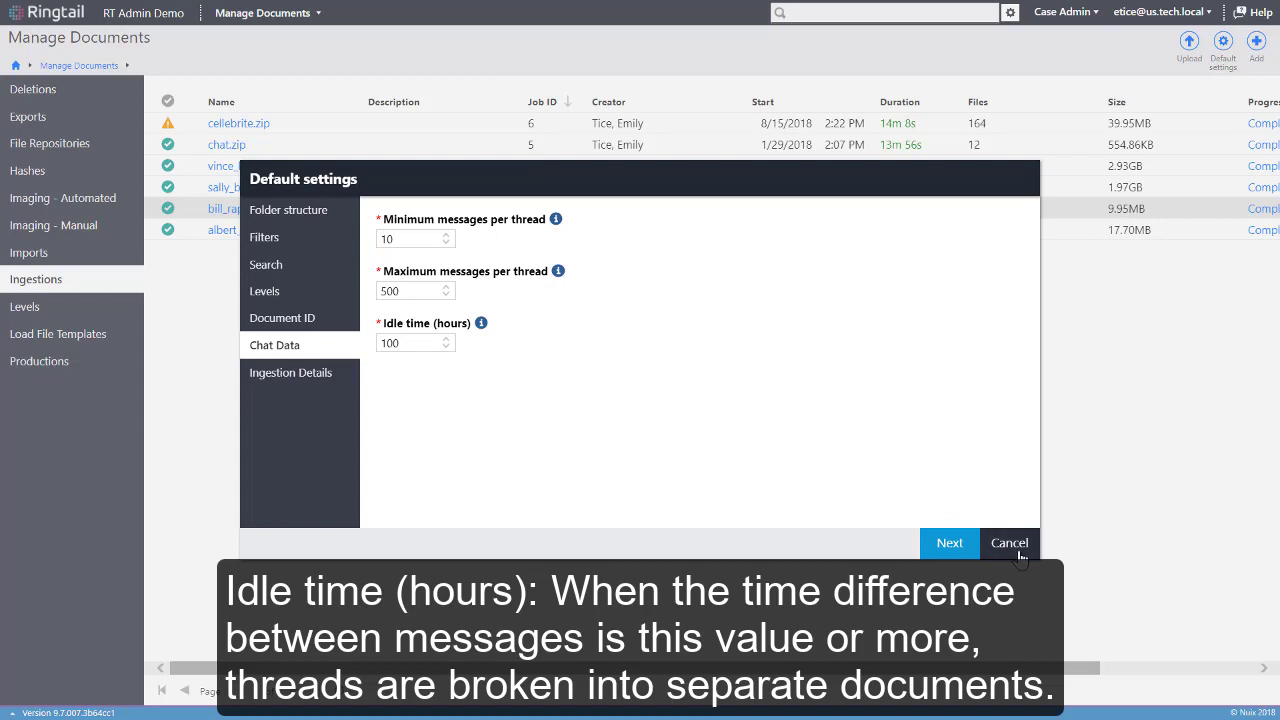
Cancel the ingestion default settings, leaving chat data thresholds at 10, 500 and 100
click(1008, 544)
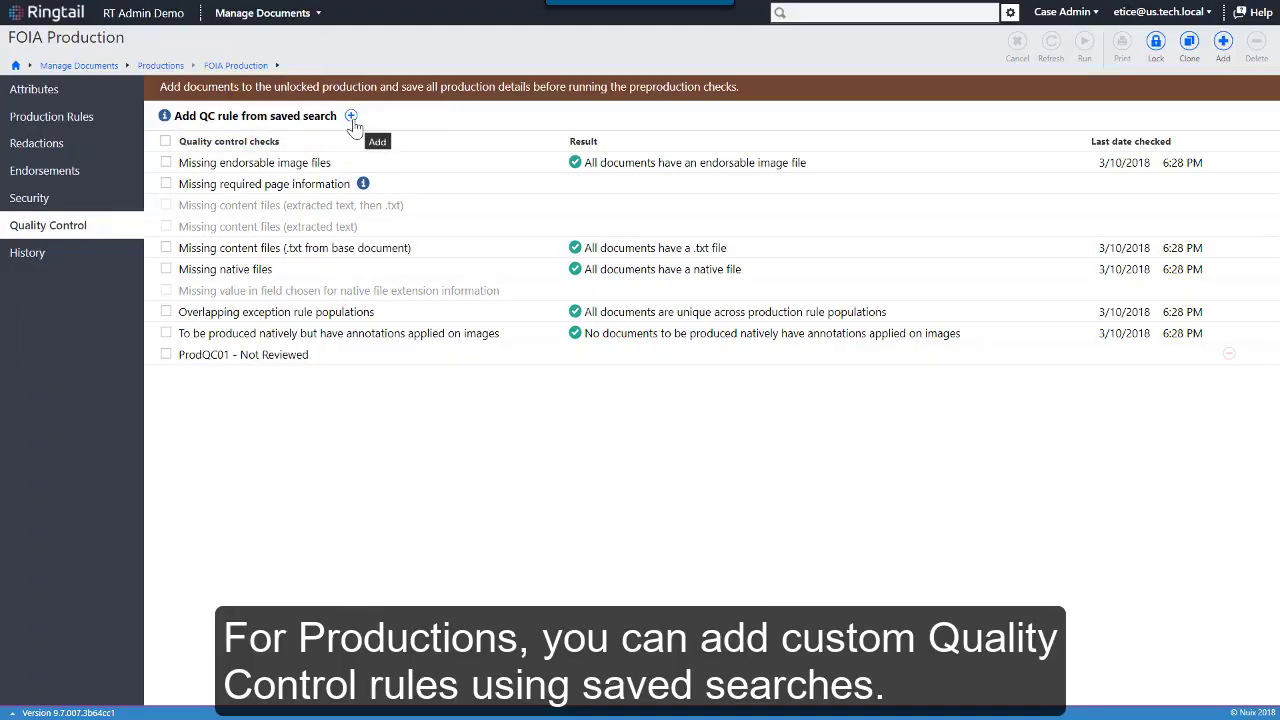
Add the ProdQC01 - Not Reviewed saved search as a QC rule on the FOIA Production
click(350, 116)
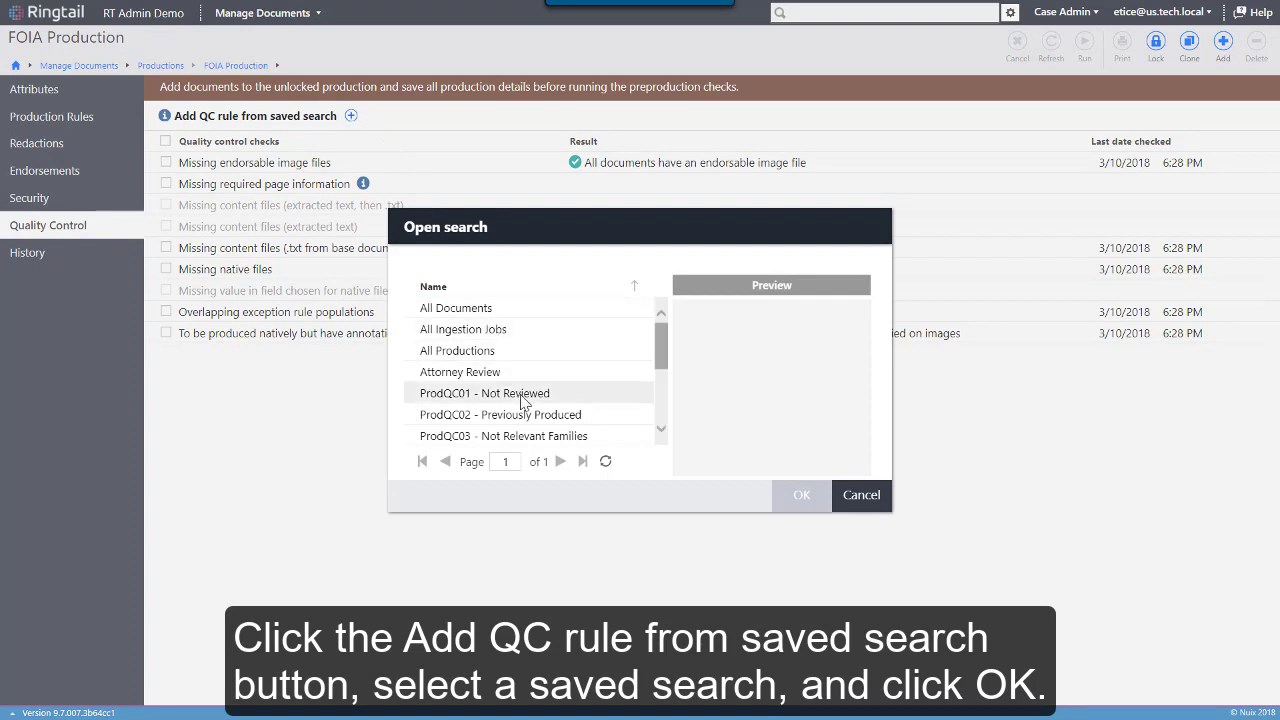
click(484, 392)
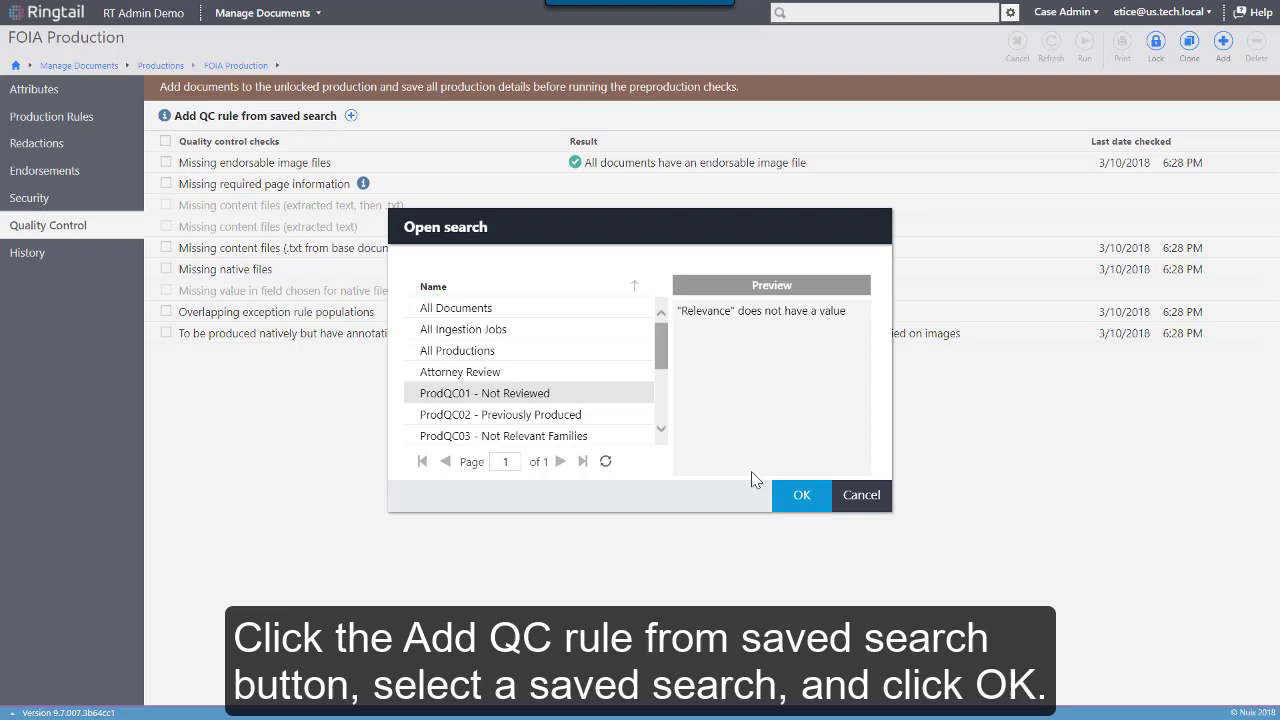
click(800, 496)
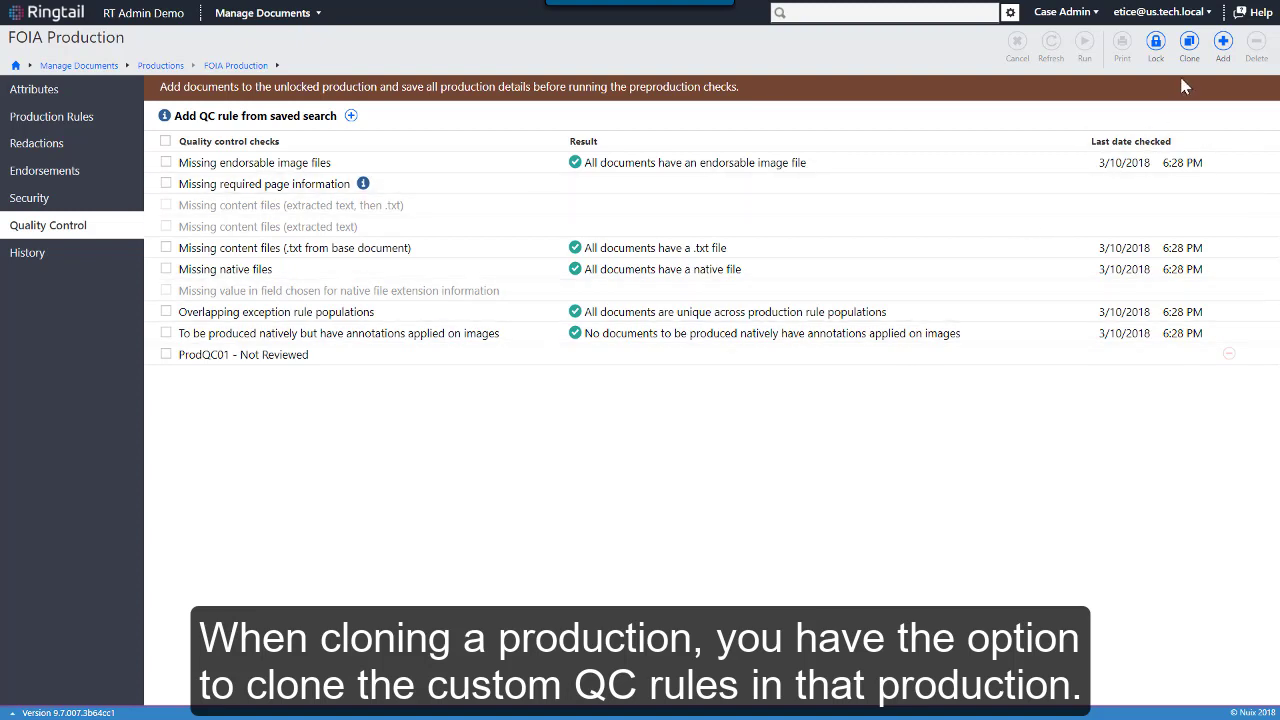
click(1188, 48)
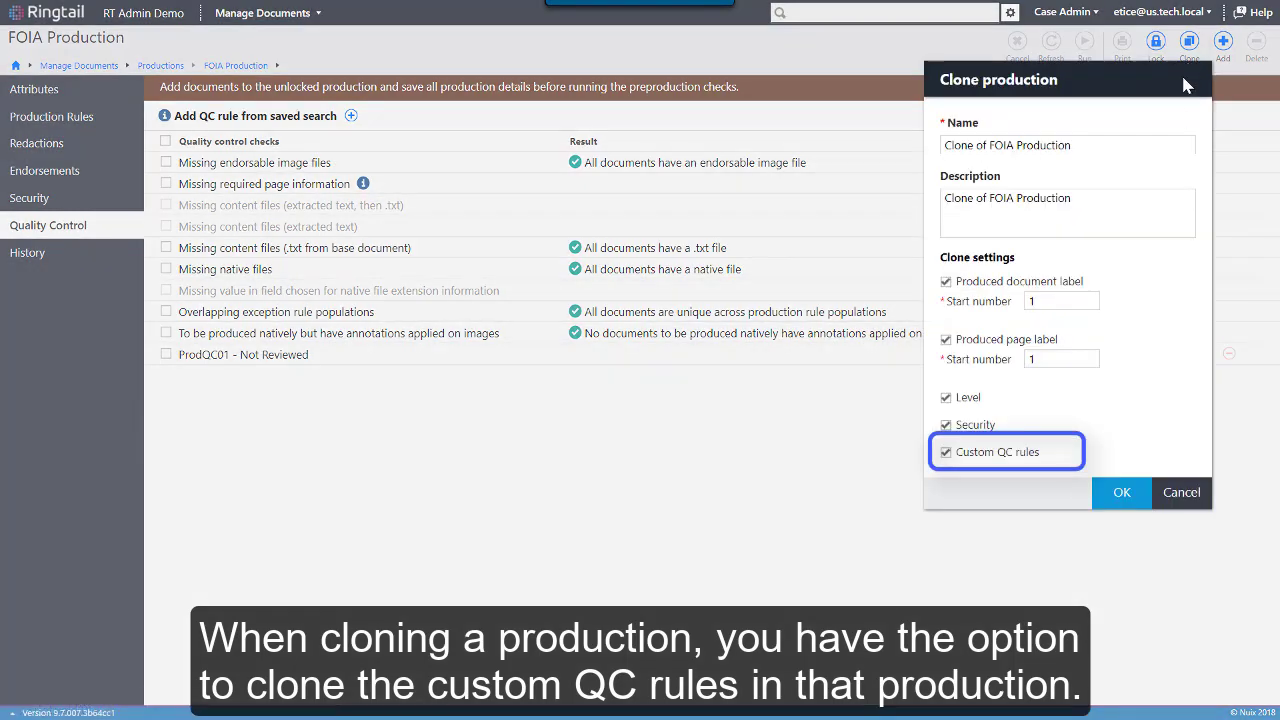
mouse_move(1108, 458)
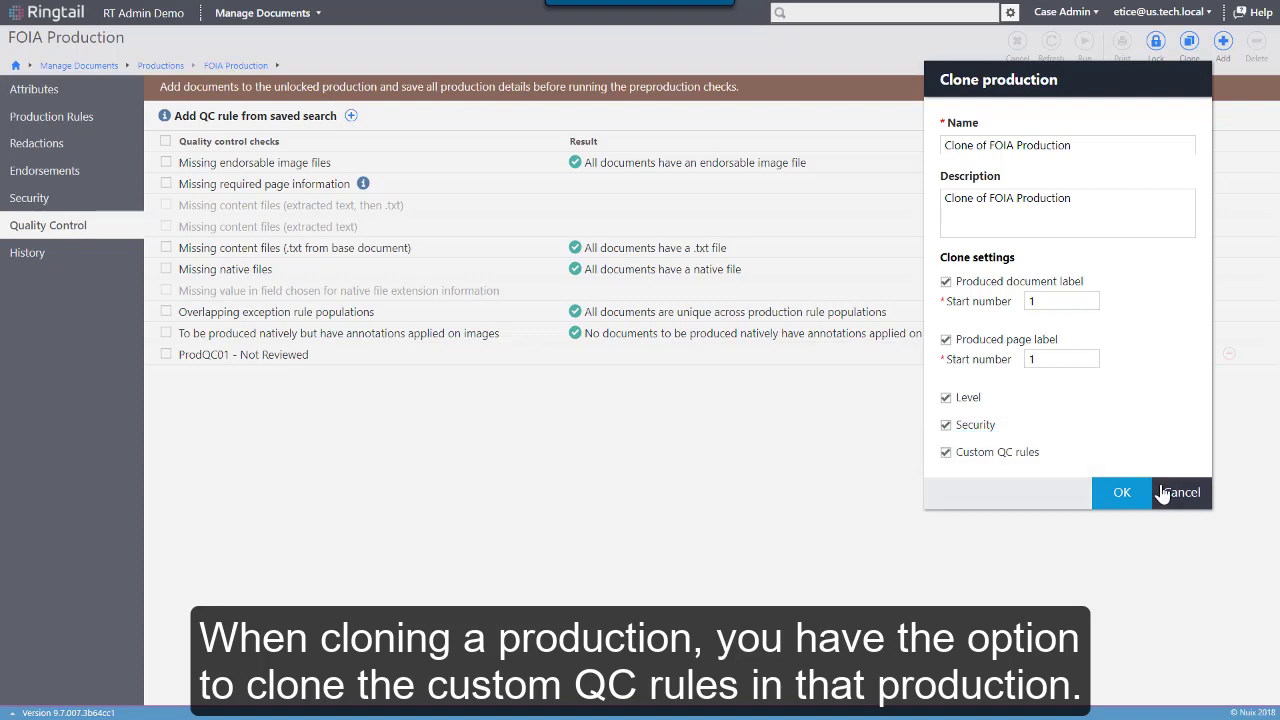
click(1180, 492)
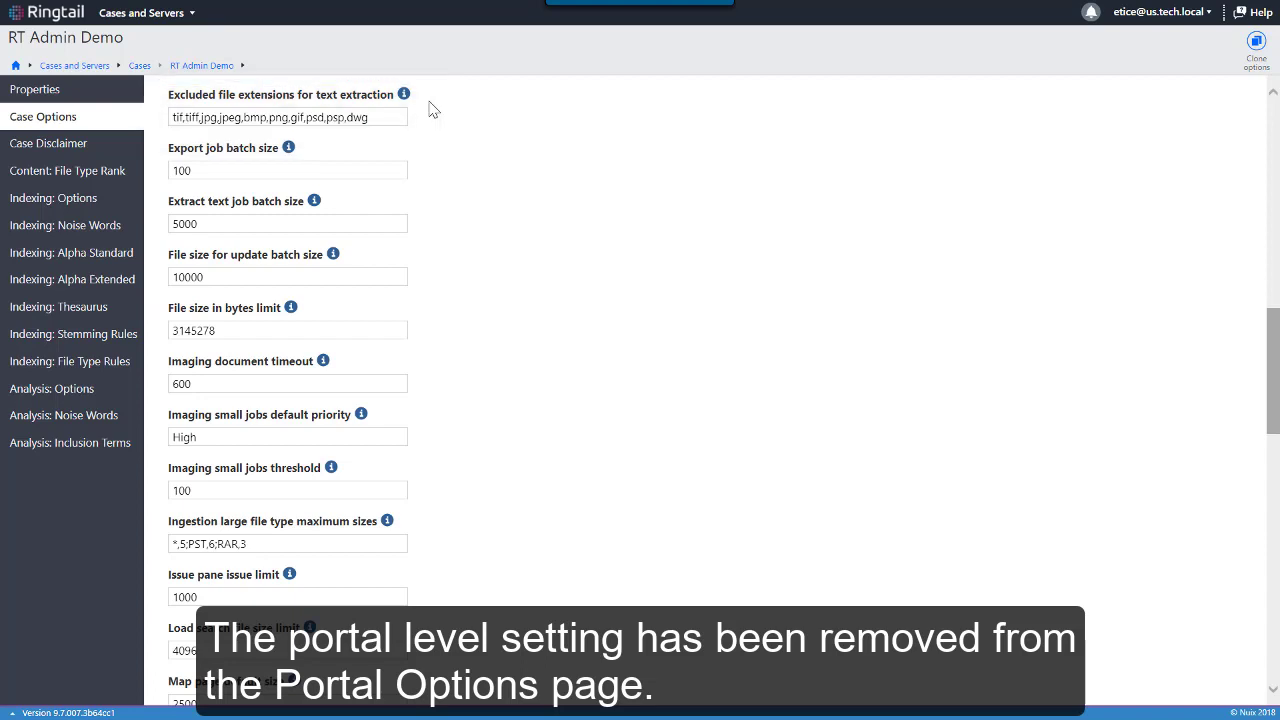
mouse_move(432, 84)
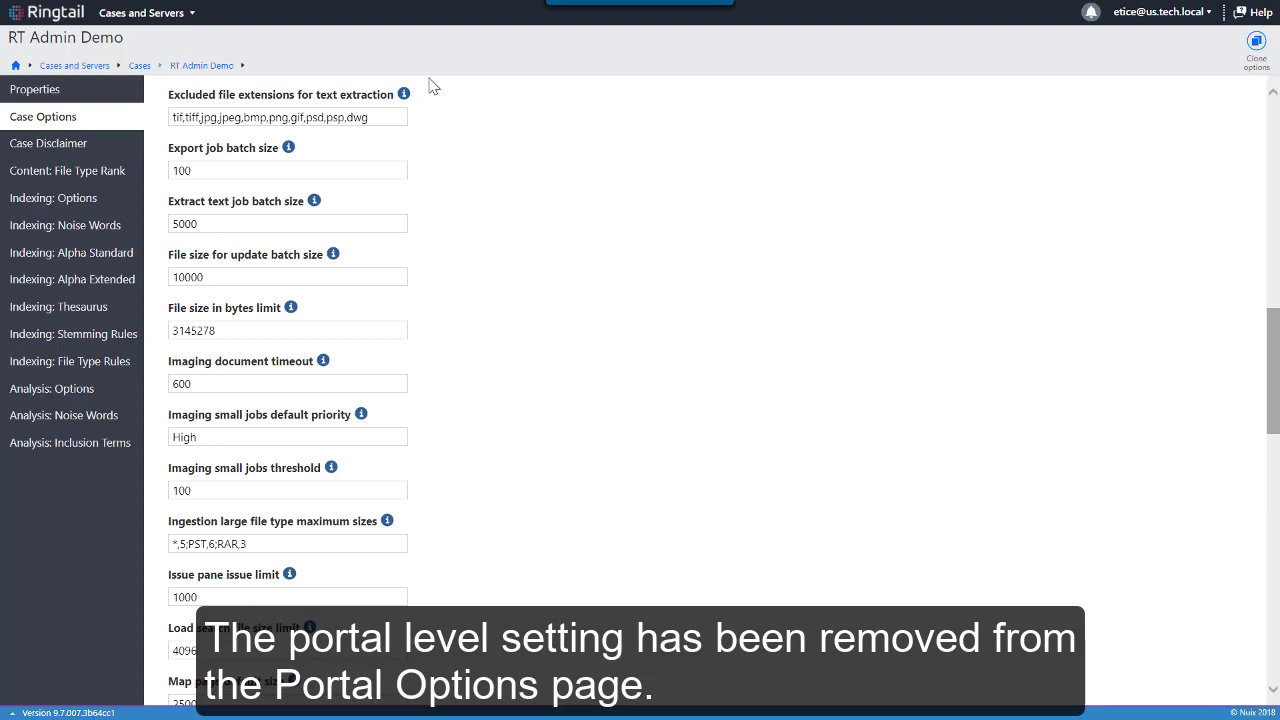